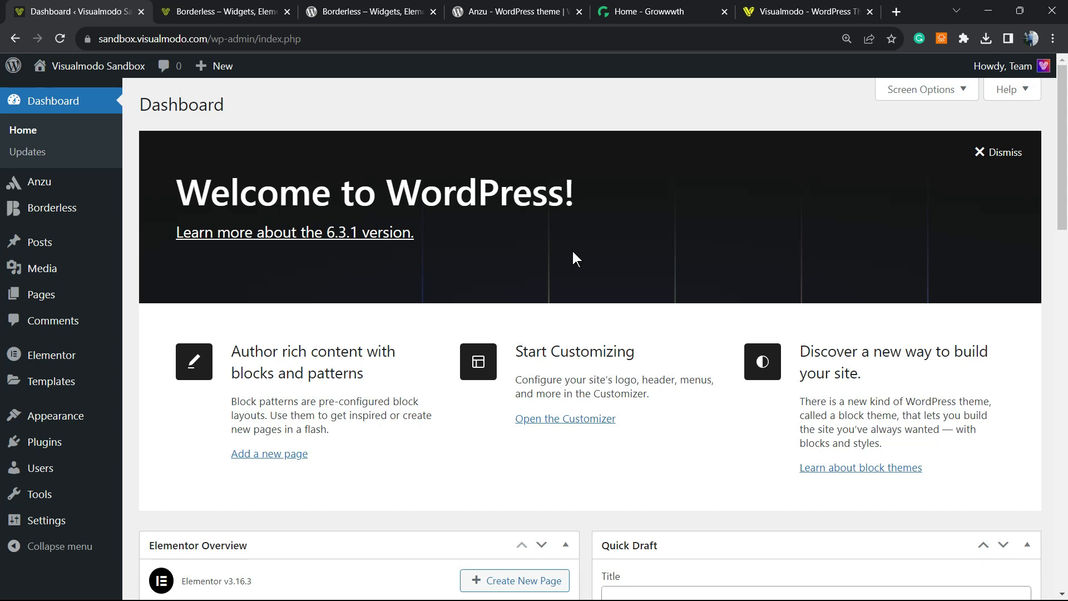
mouse_move(586, 272)
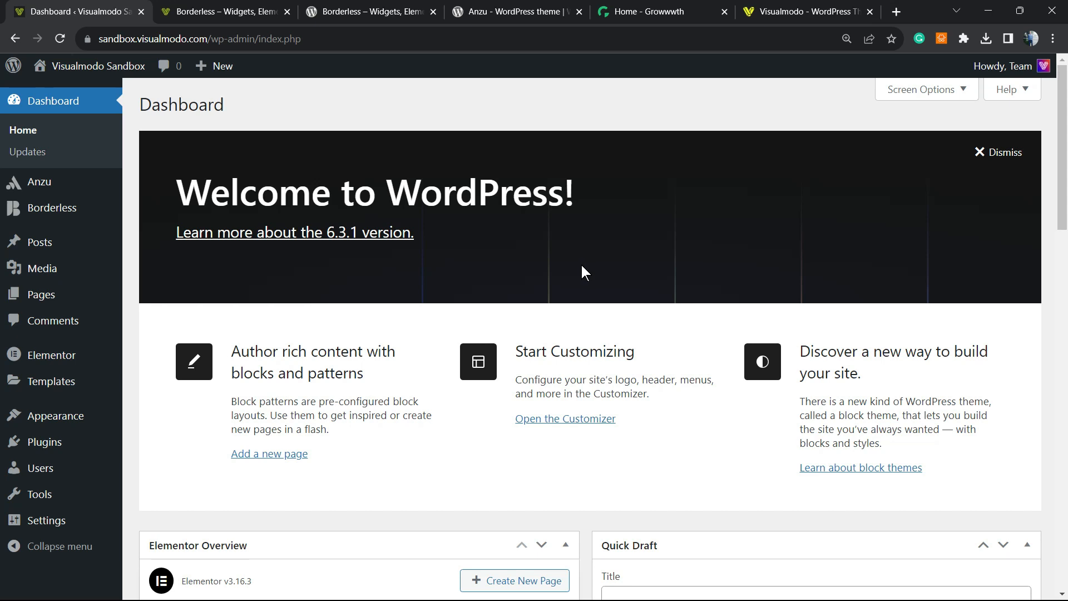
mouse_move(577, 285)
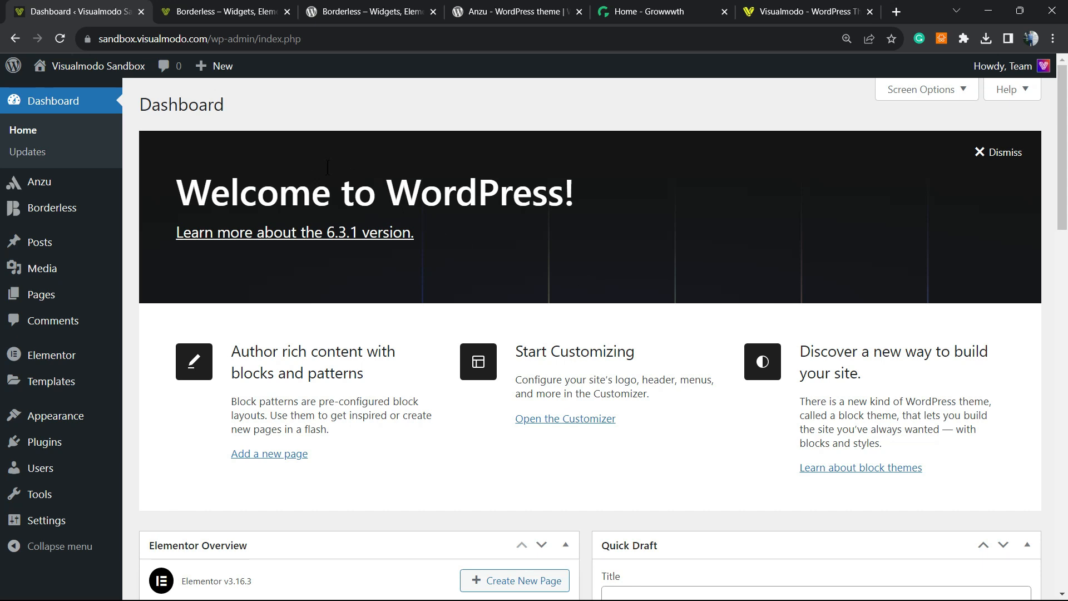
mouse_move(125, 262)
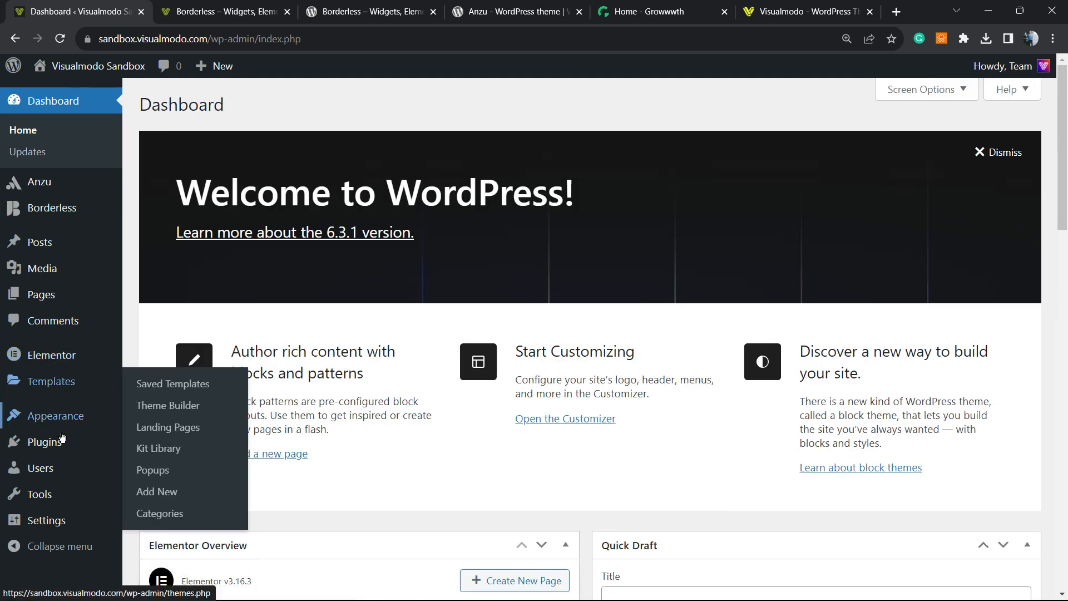
mouse_move(42, 441)
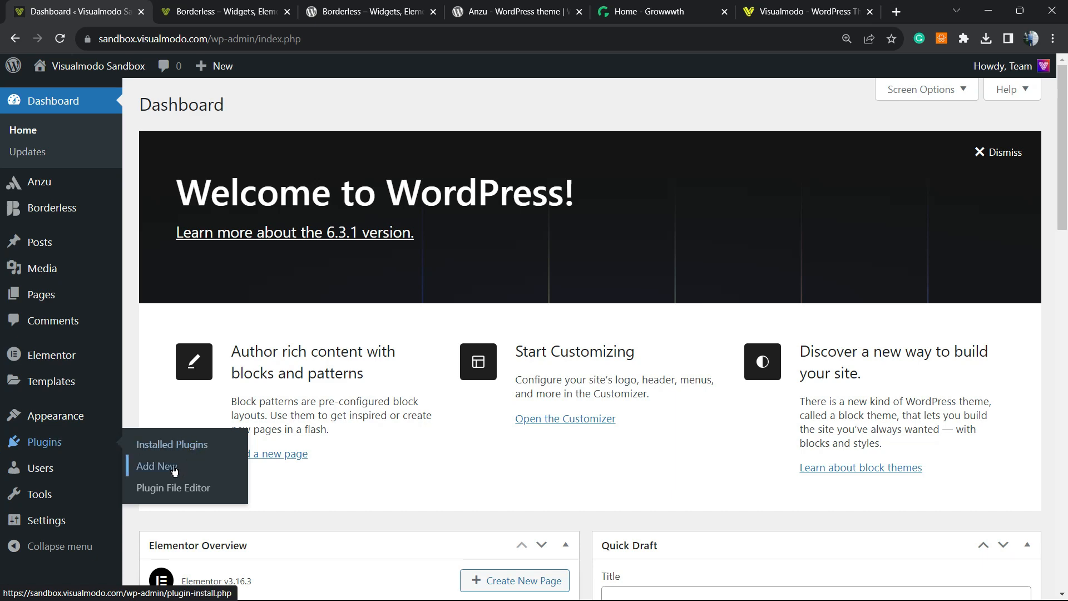
Search the plugin directory for 'Read Meter' from Plugins > Add New.
left_click(154, 466)
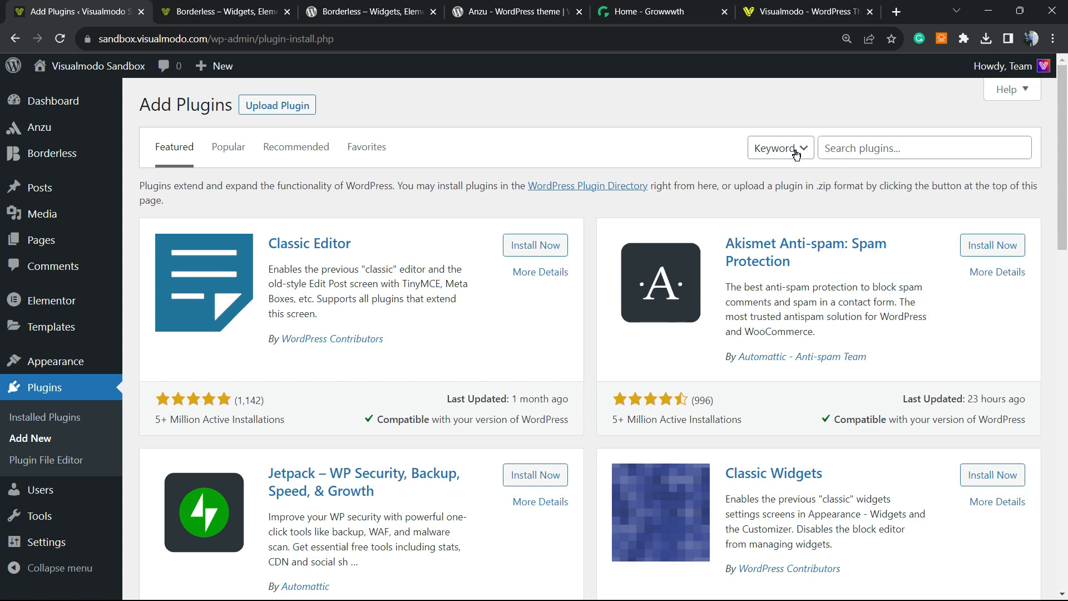
mouse_move(945, 132)
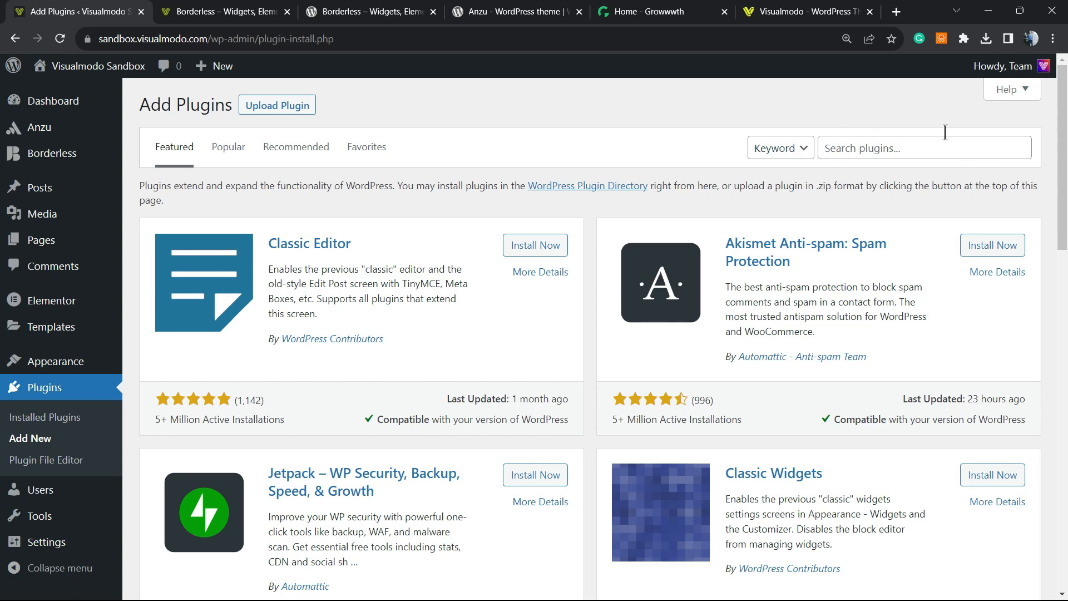
left_click(925, 148)
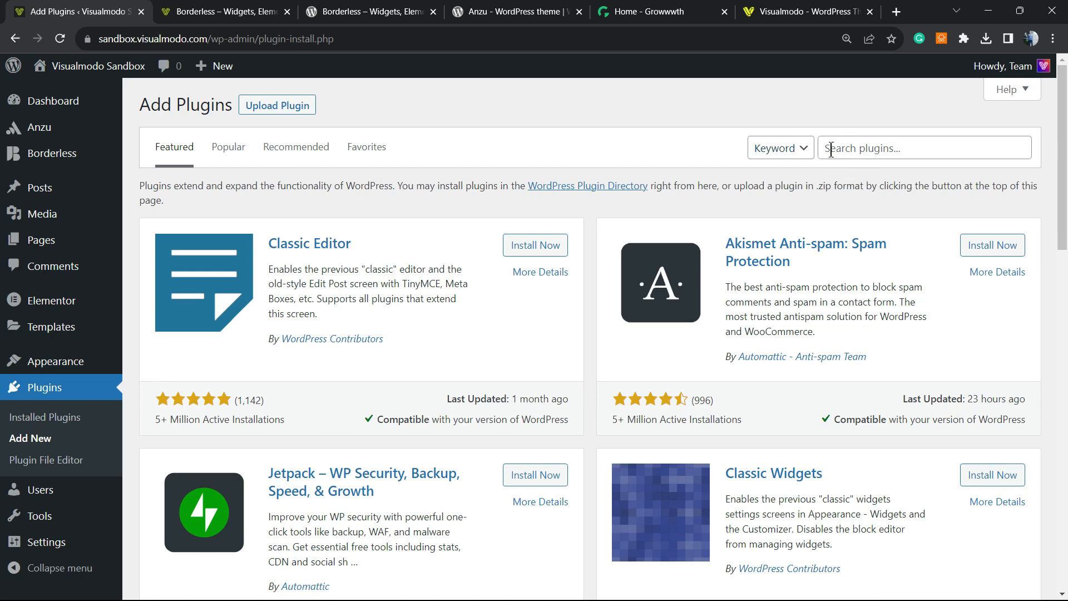
type("Read Meter -")
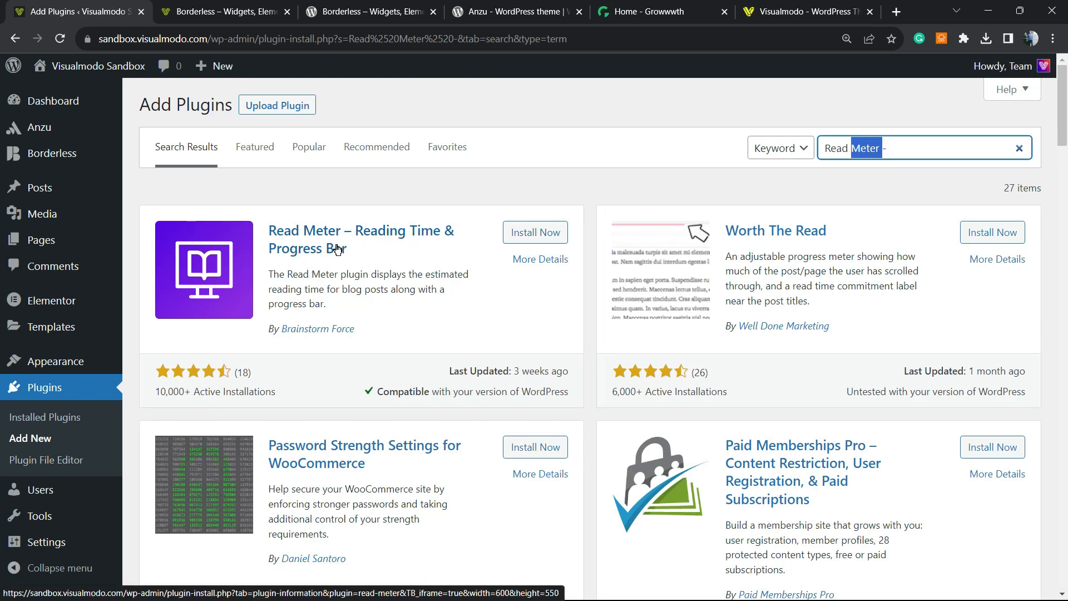
Install and activate the Read Meter – Reading Time & Progress Bar plugin.
left_click(535, 232)
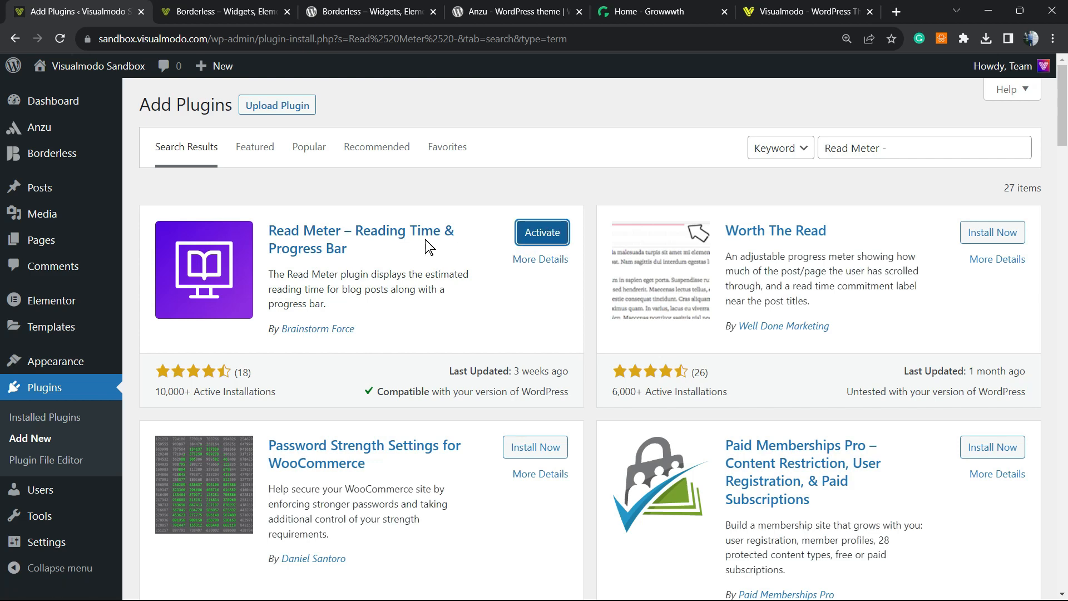
left_click(541, 231)
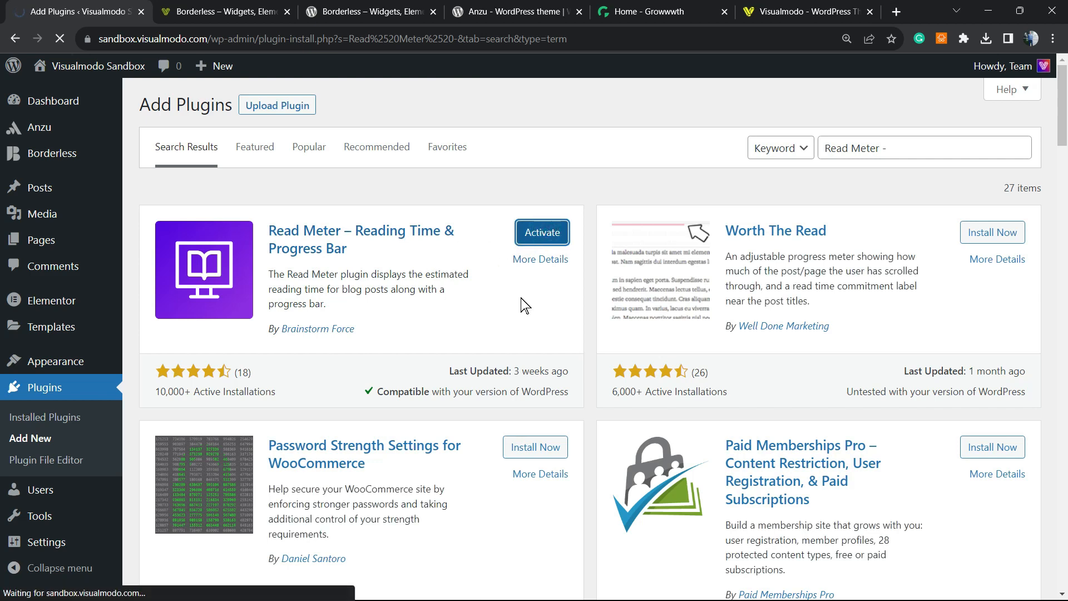
left_click(541, 233)
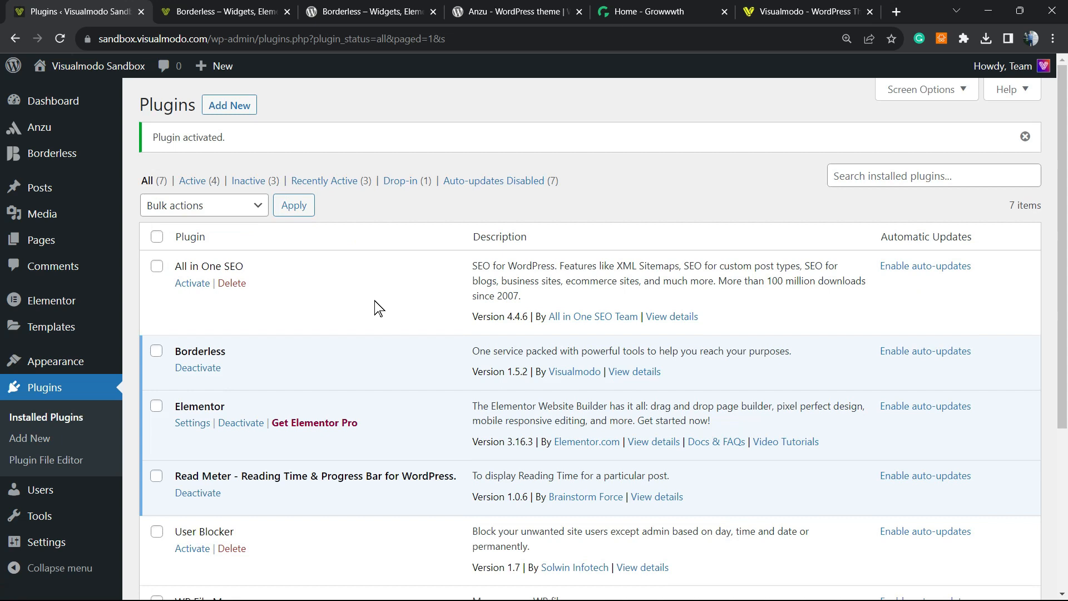
mouse_move(371, 303)
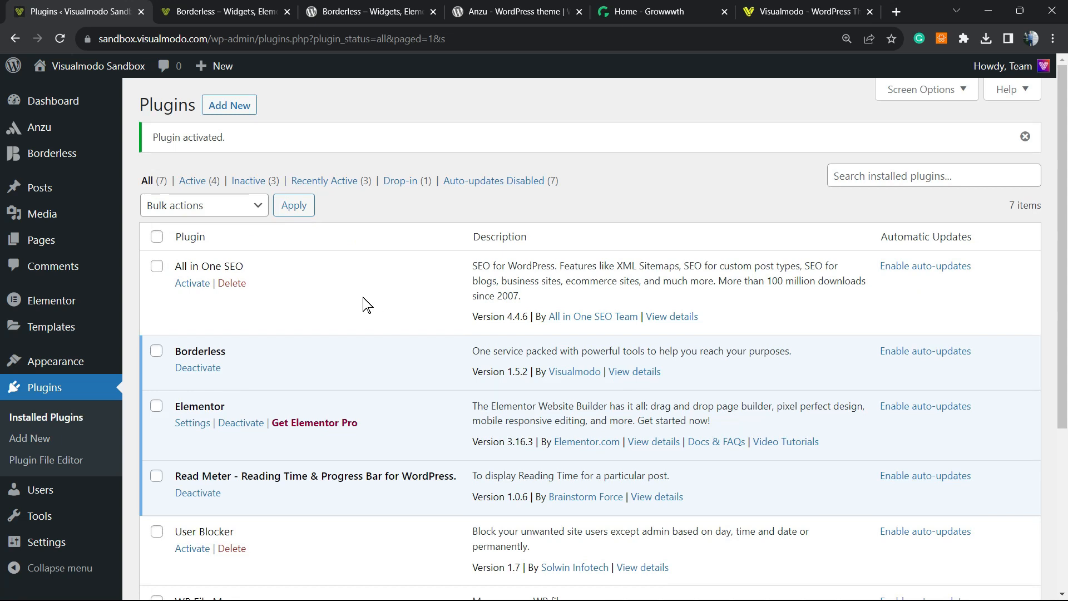
scroll("down", 3)
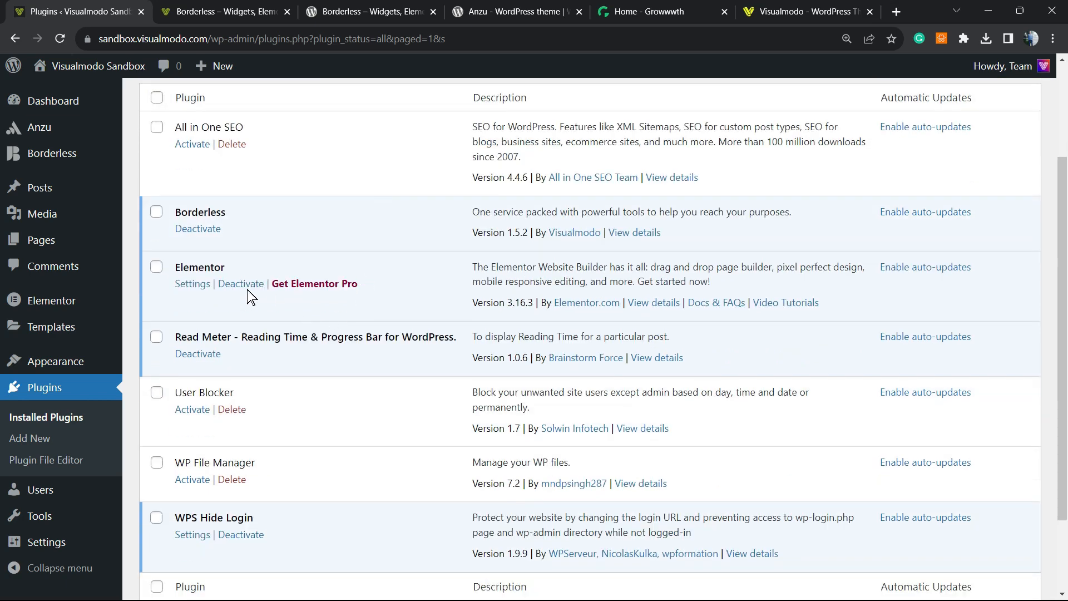
mouse_move(47, 459)
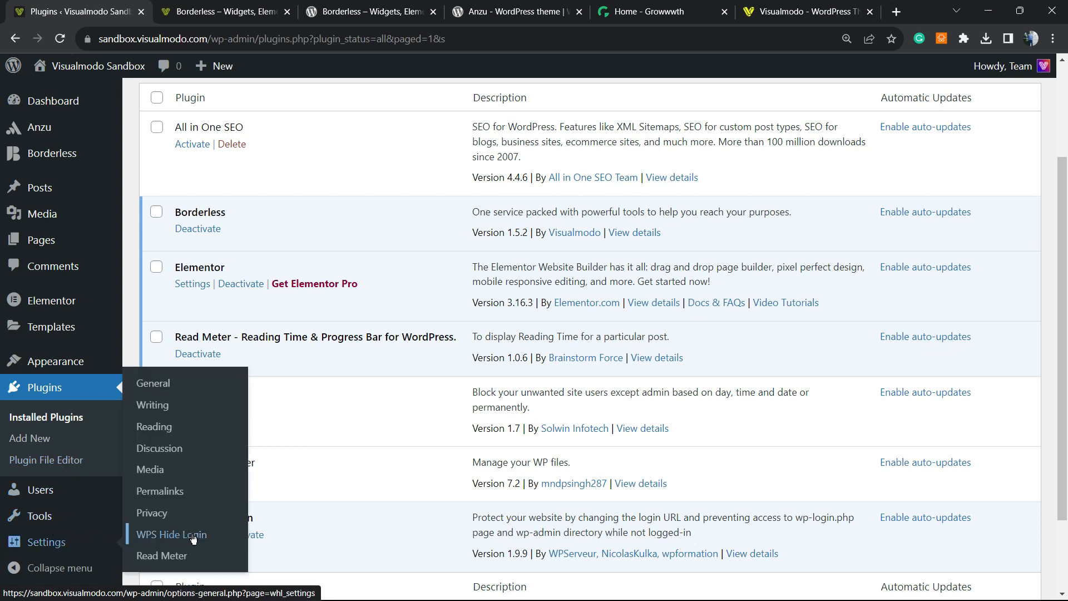
mouse_move(162, 555)
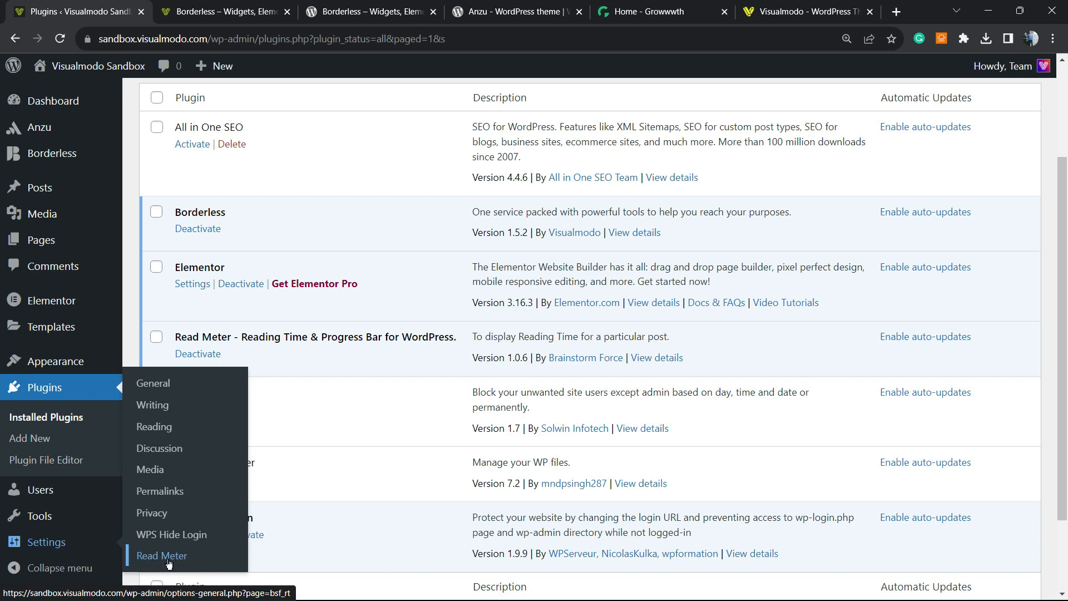
Go to the Read Meter settings page under Settings.
left_click(161, 556)
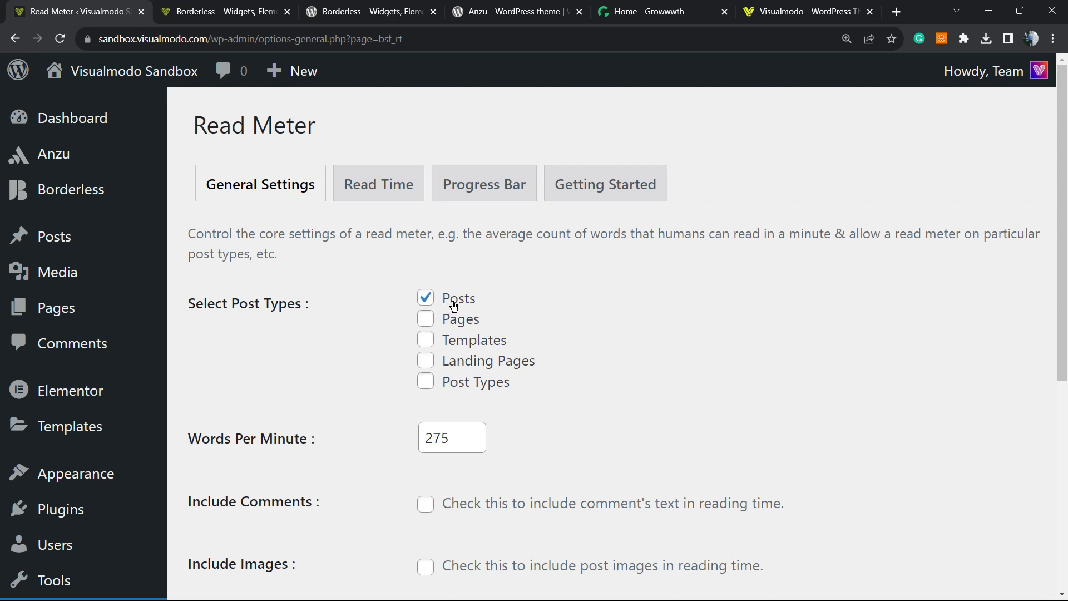
mouse_move(468, 295)
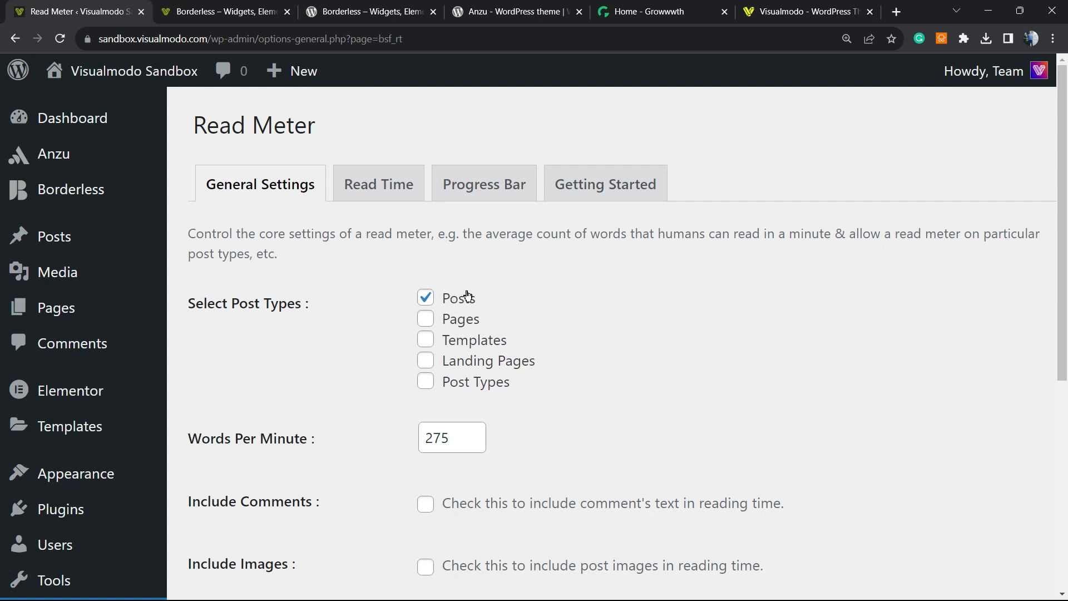
mouse_move(528, 361)
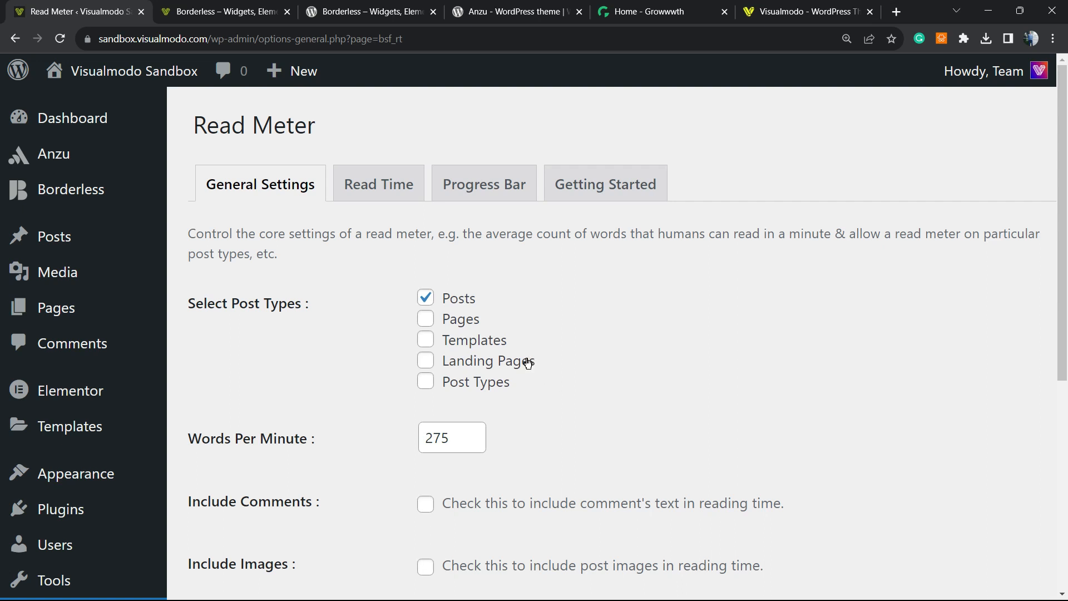
Lower Words Per Minute to 250 with Posts enabled and save the General Settings.
scroll("down", 3)
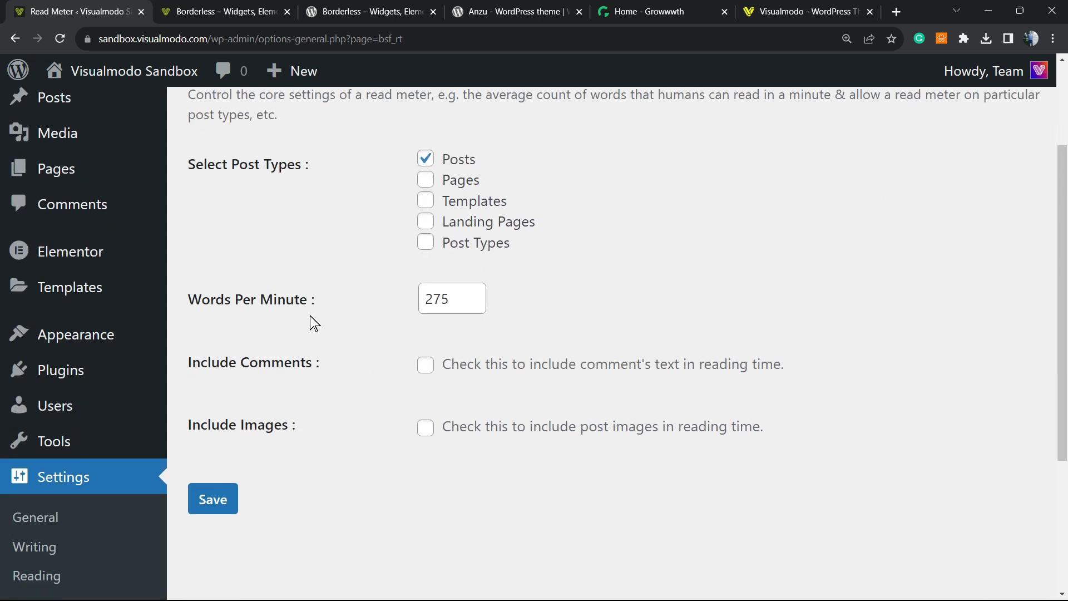
left_click(479, 307)
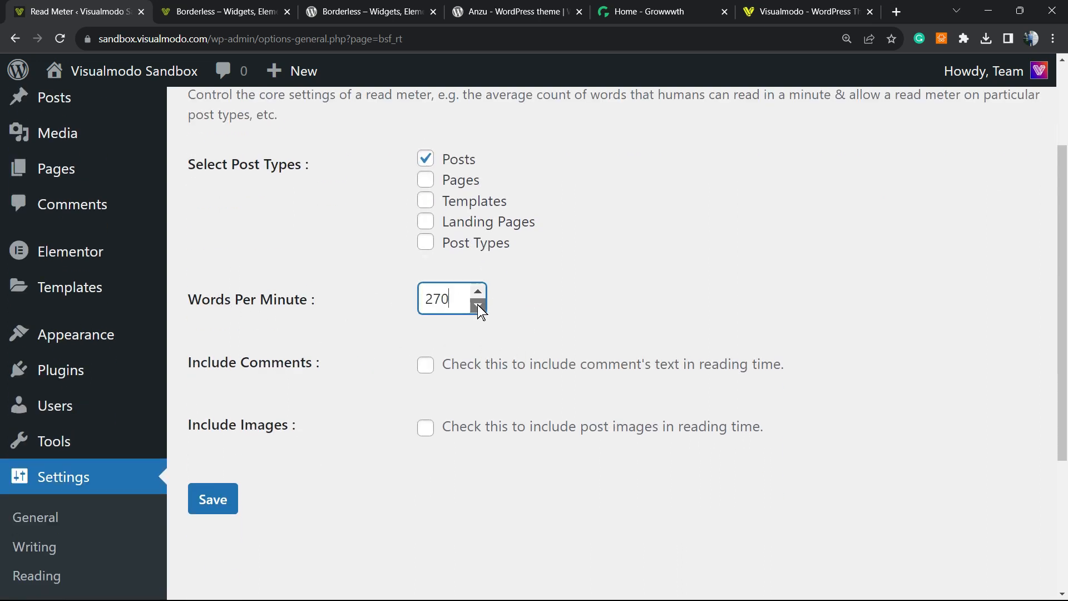
left_click(479, 307)
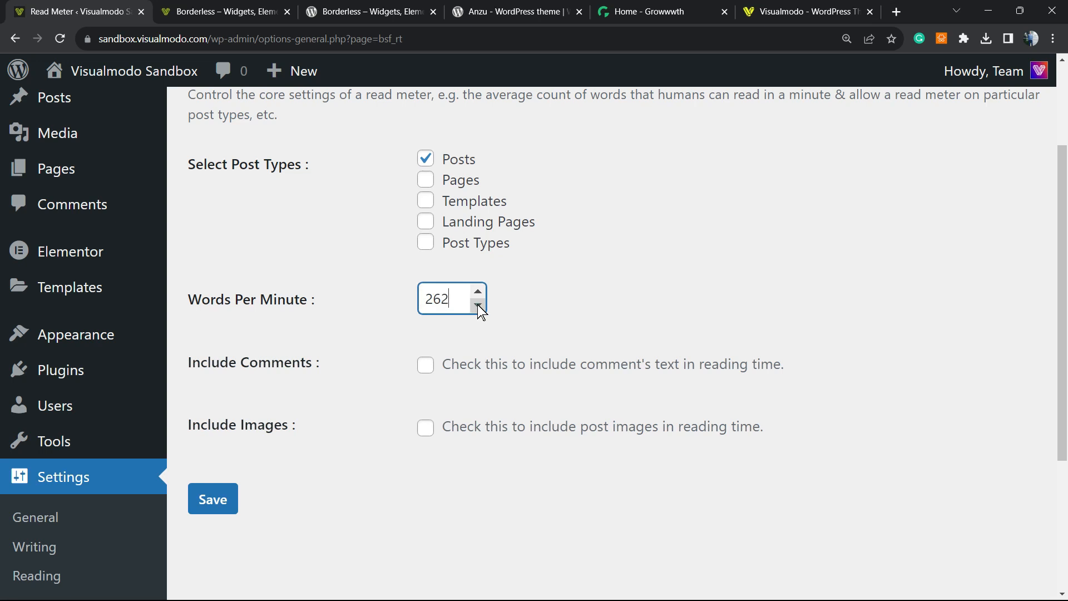
left_click(477, 307)
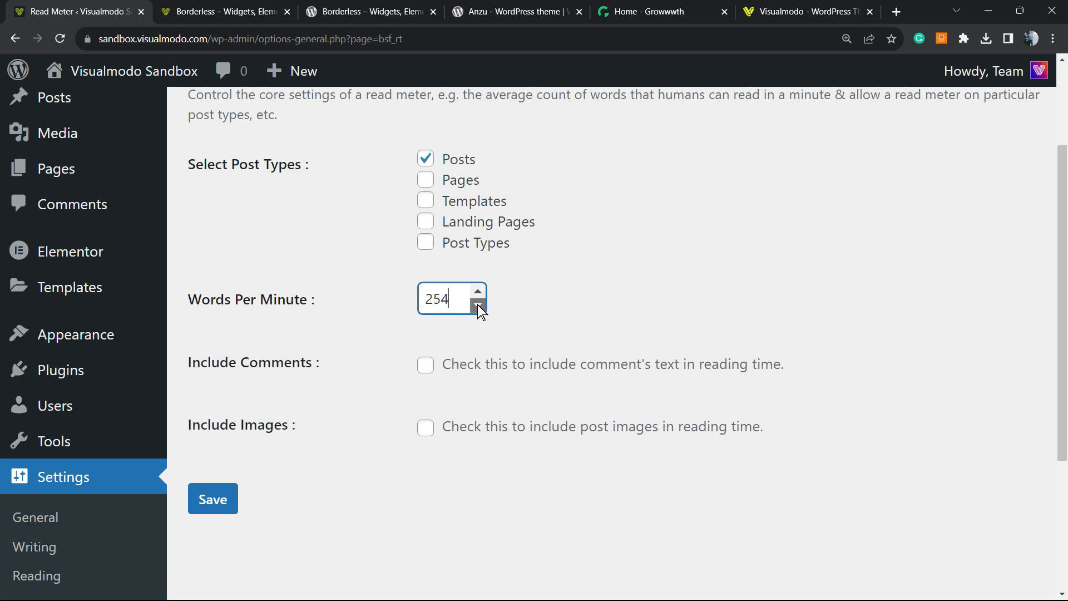
left_click(477, 306)
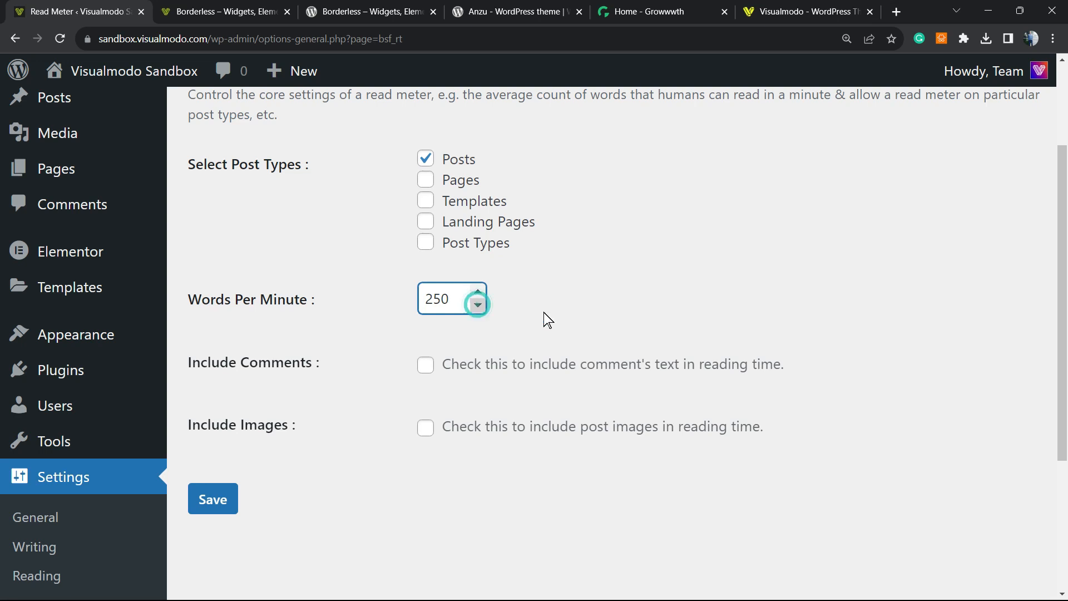
left_click(478, 306)
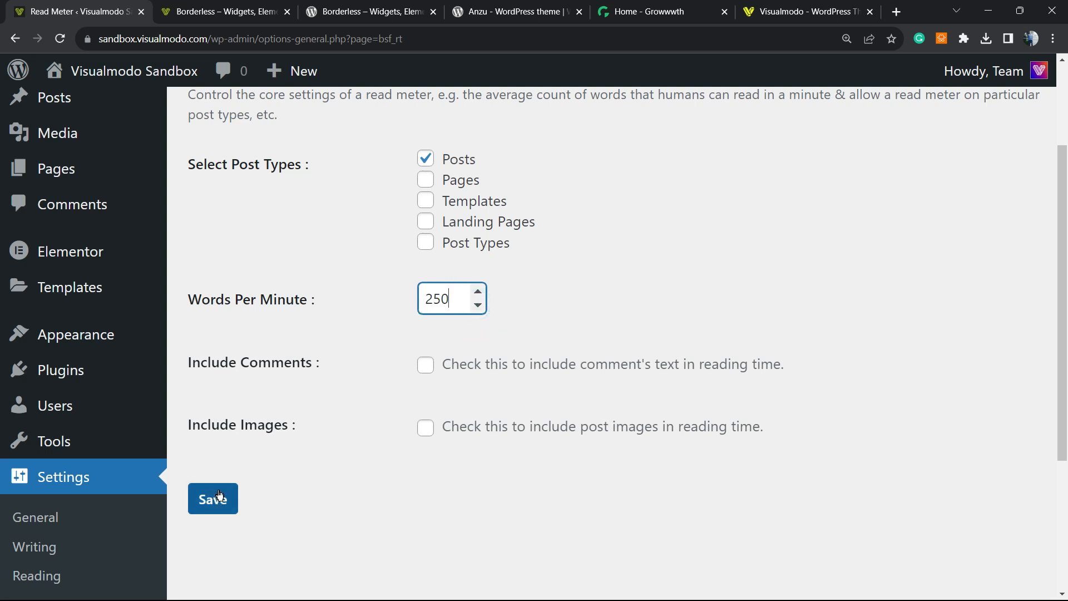
mouse_move(425, 383)
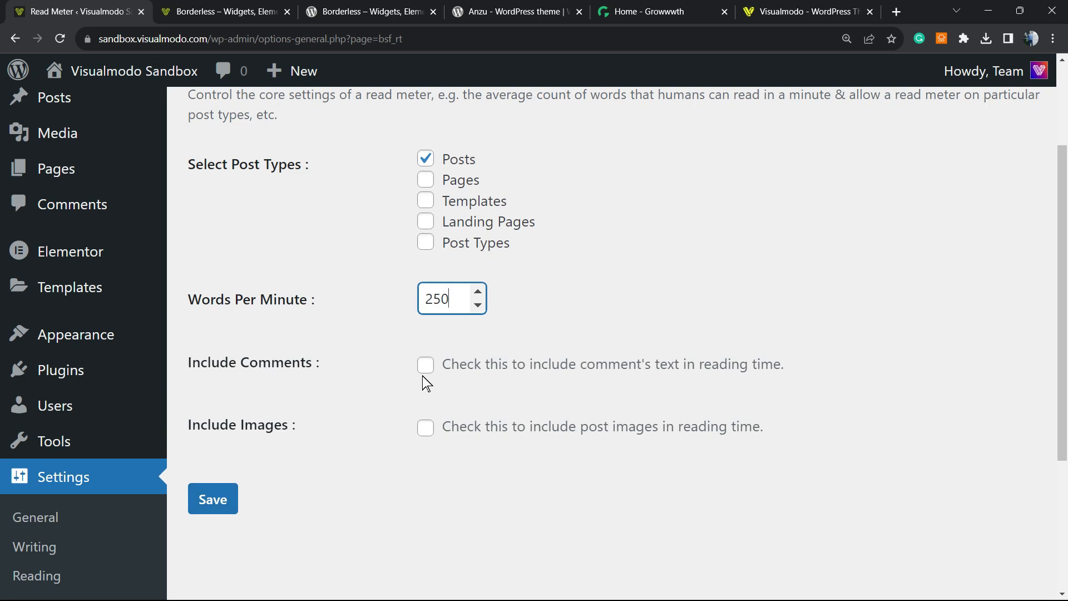
mouse_move(595, 364)
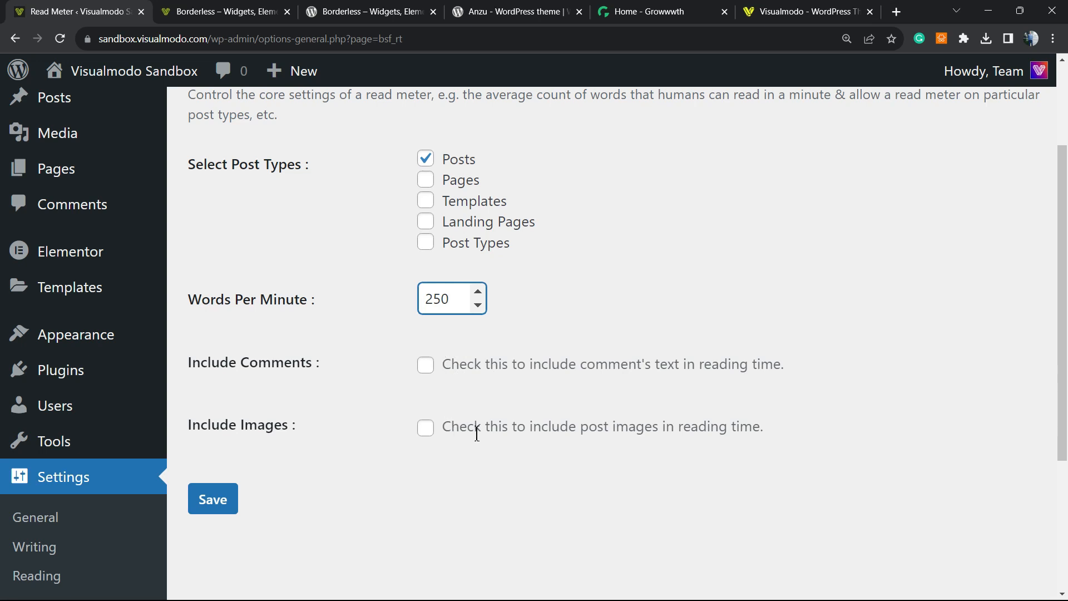
mouse_move(618, 422)
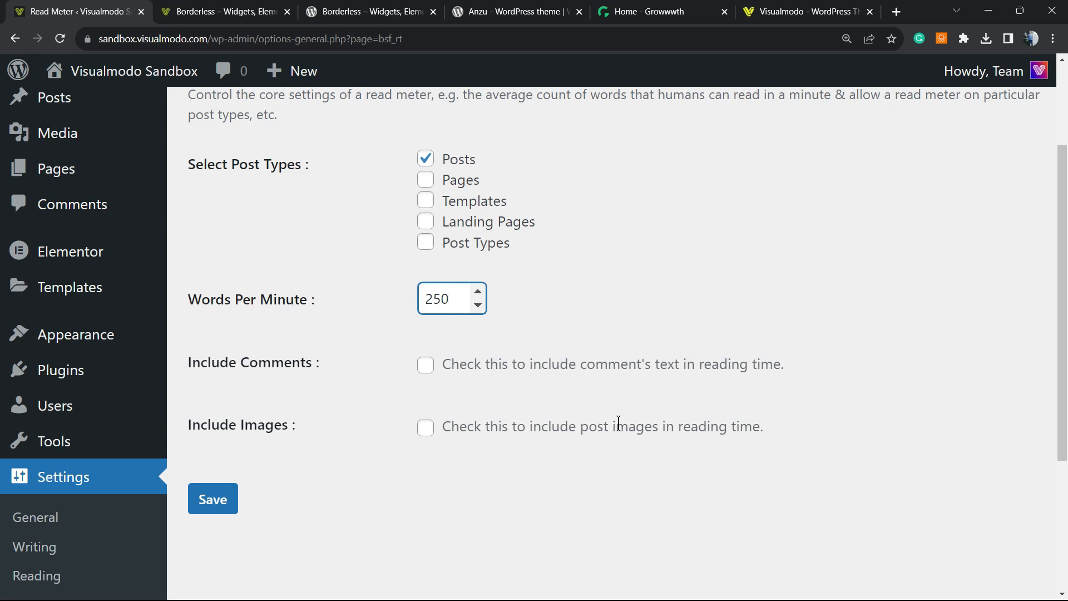
mouse_move(535, 422)
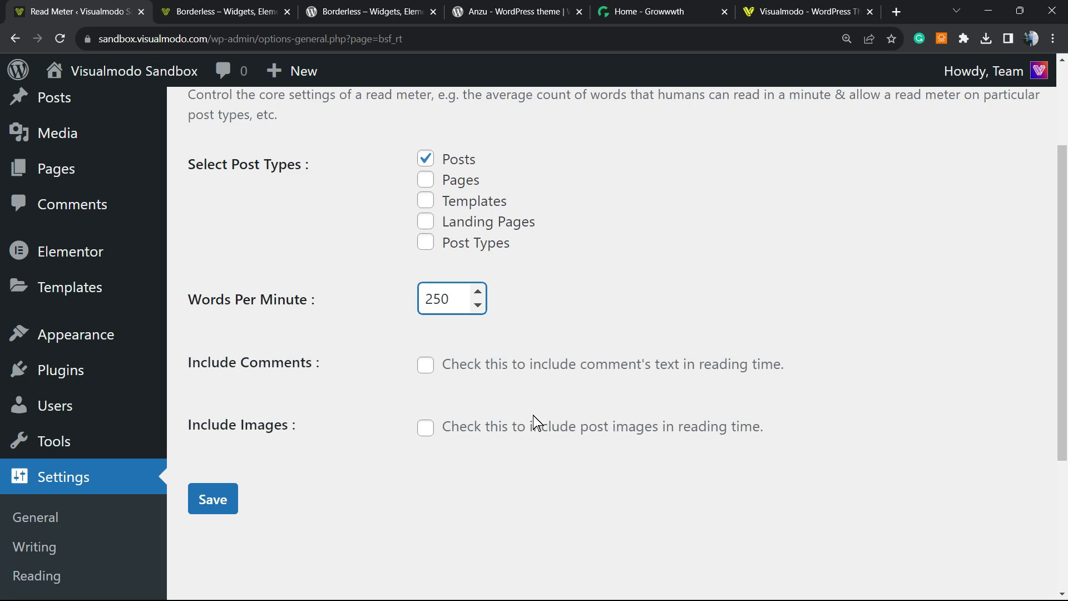
left_click(446, 298)
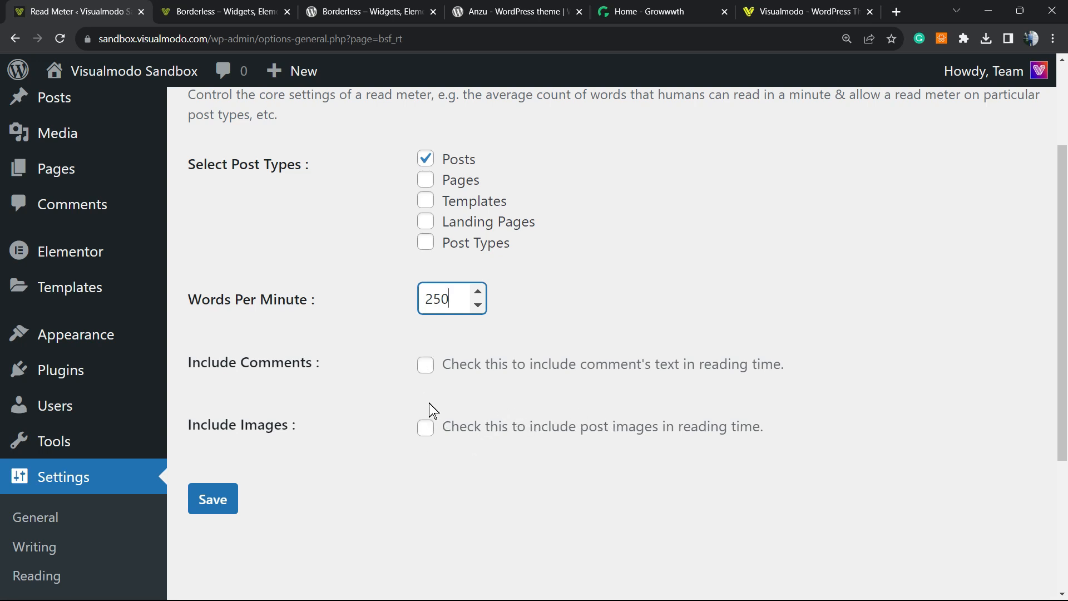
left_click(212, 499)
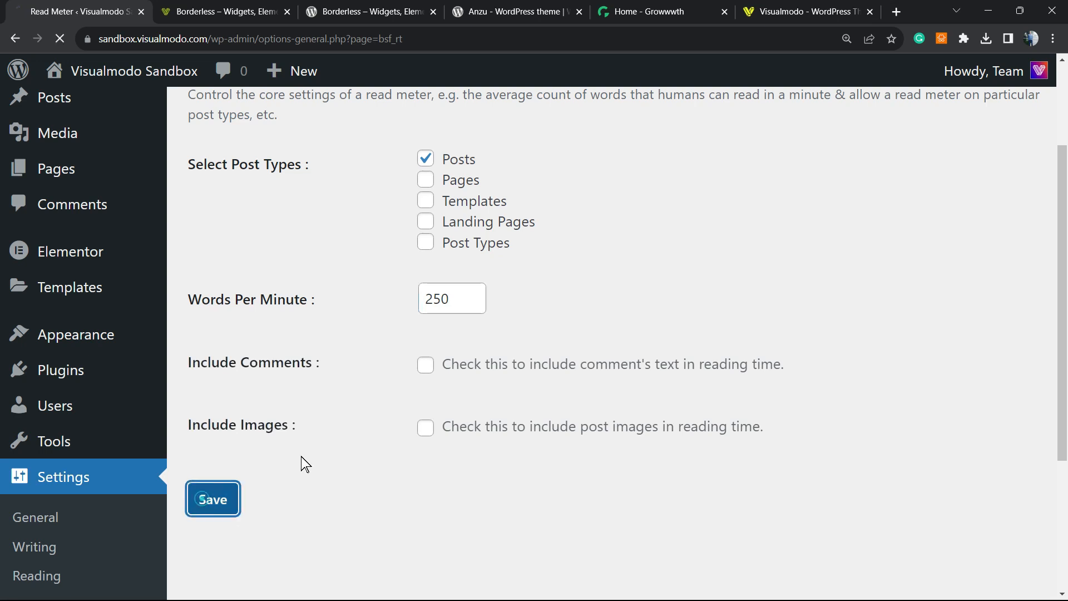
left_click(213, 499)
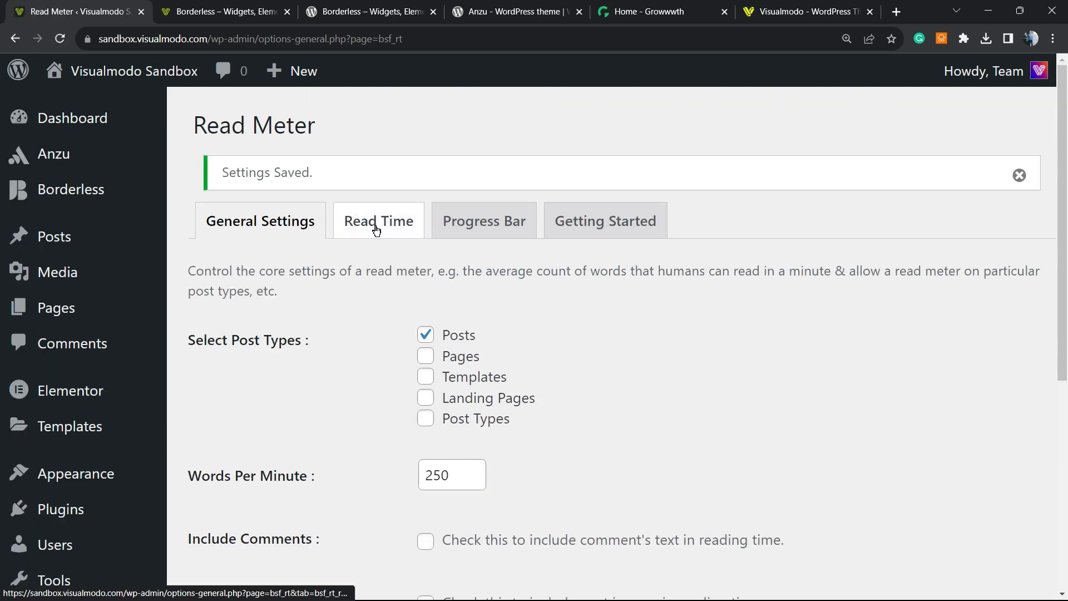
In Read Time settings keep Single Post above content, prefix 'Reading Time', postfix 'mins'.
left_click(378, 221)
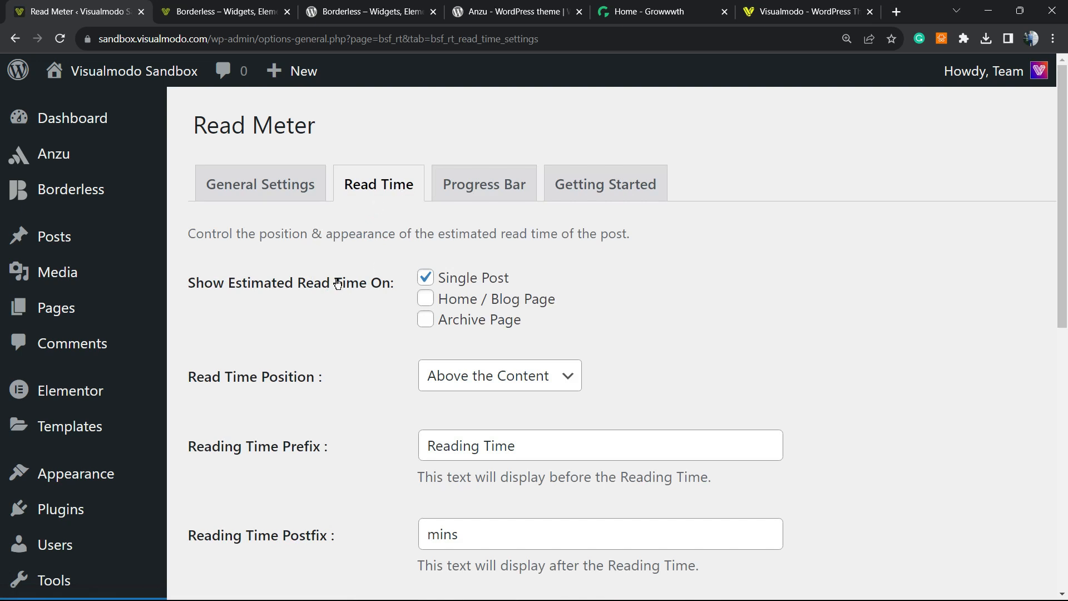
mouse_move(285, 283)
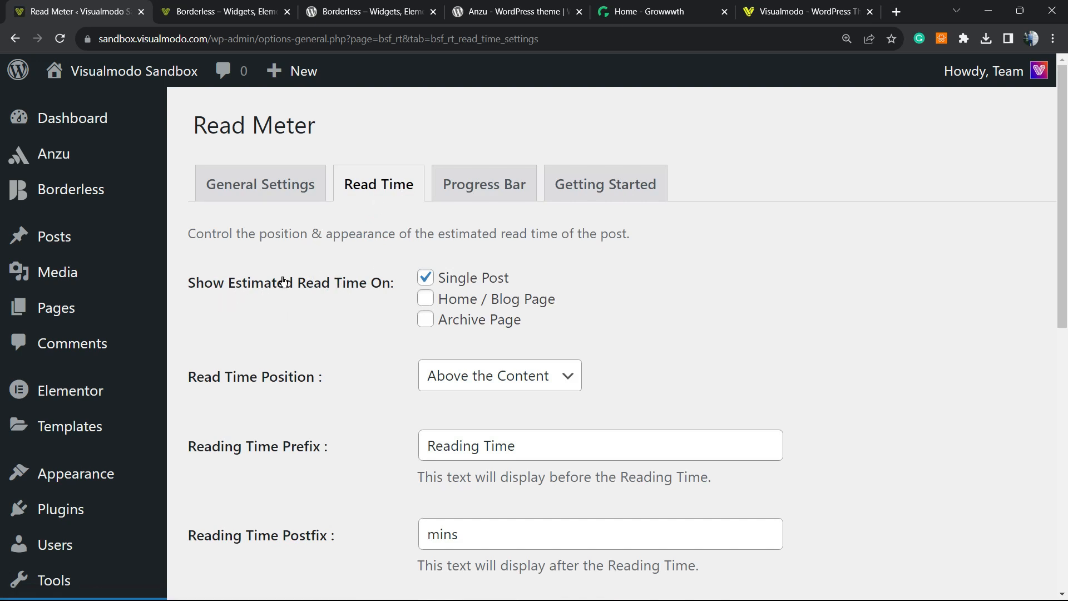
mouse_move(555, 287)
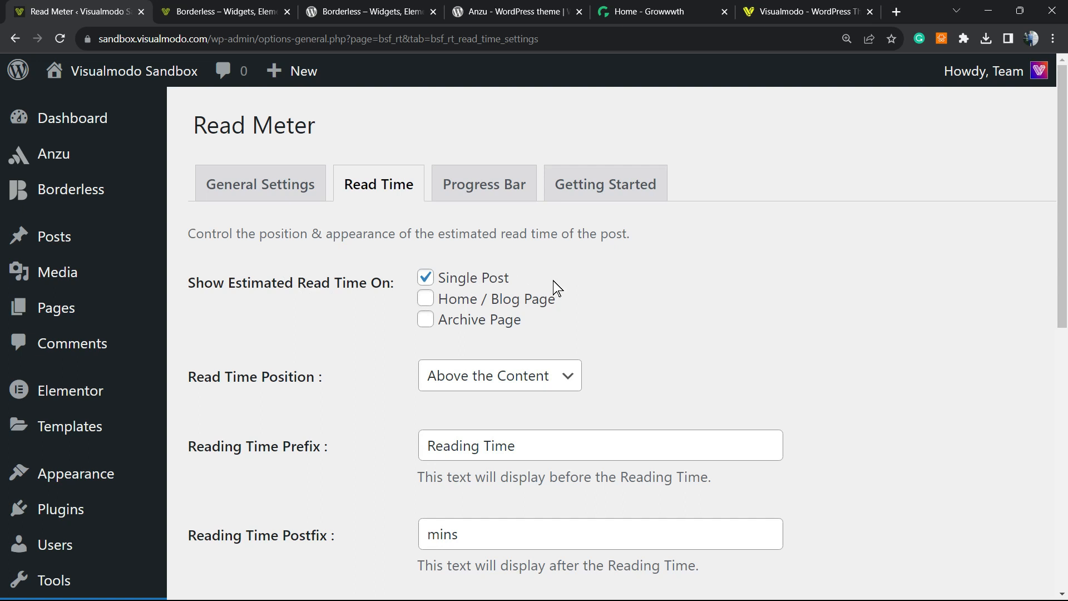
mouse_move(461, 325)
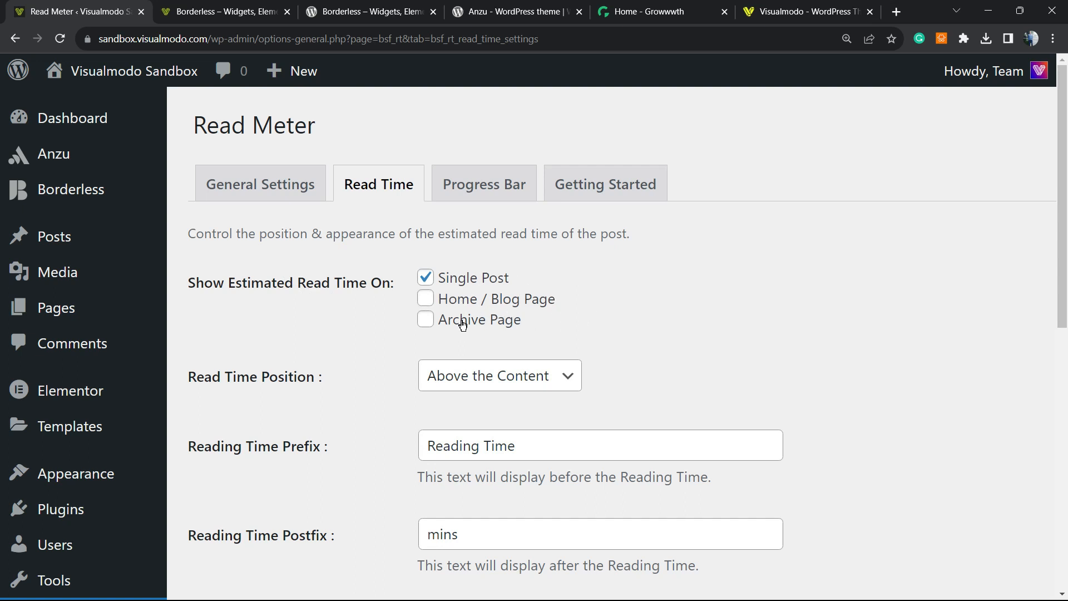
mouse_move(479, 328)
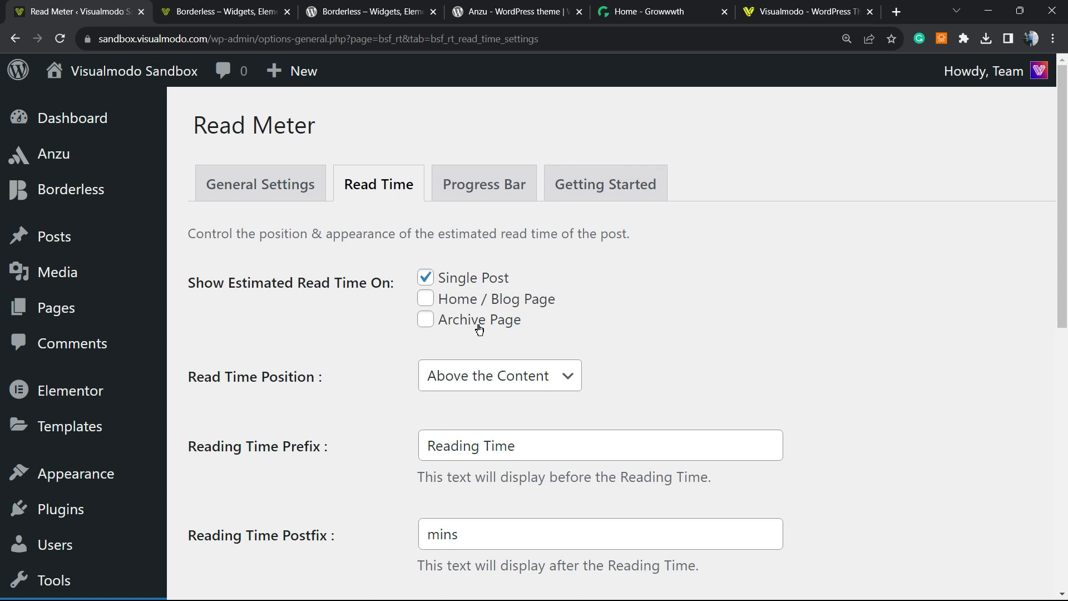
mouse_move(462, 330)
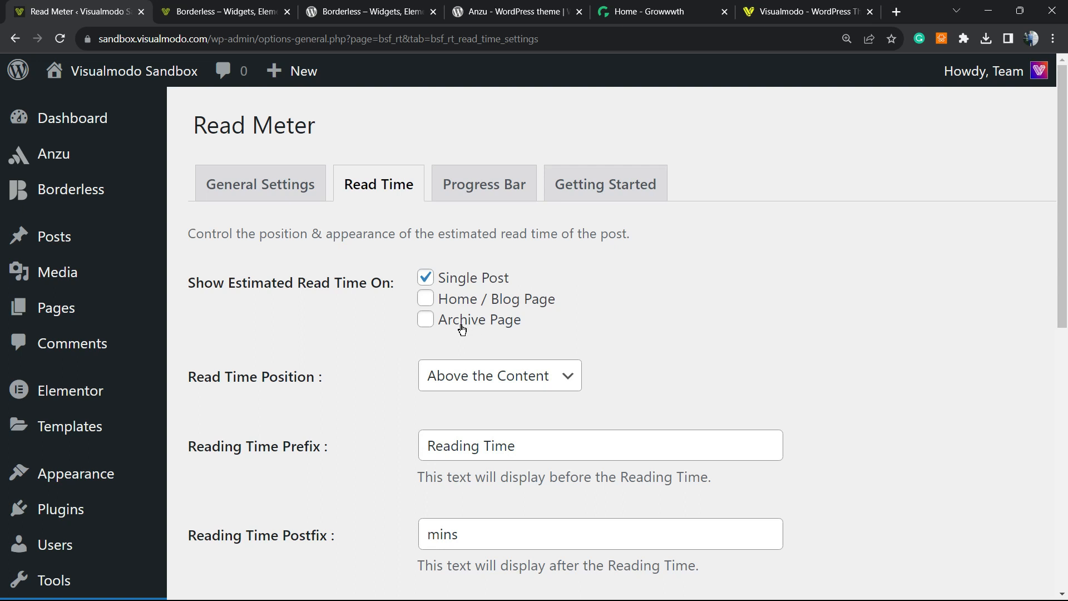
mouse_move(452, 286)
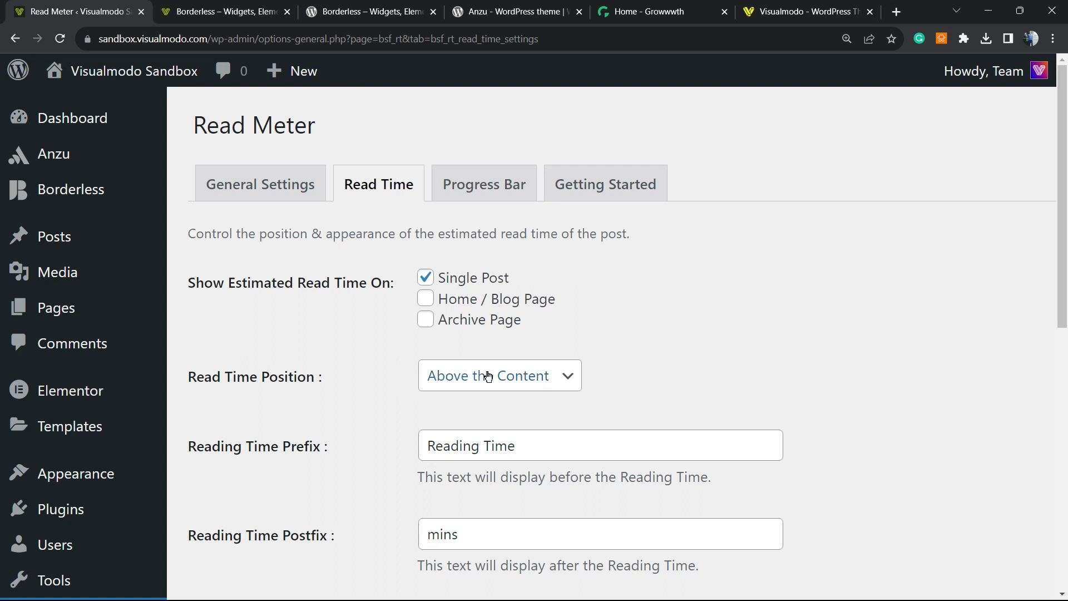
left_click(500, 375)
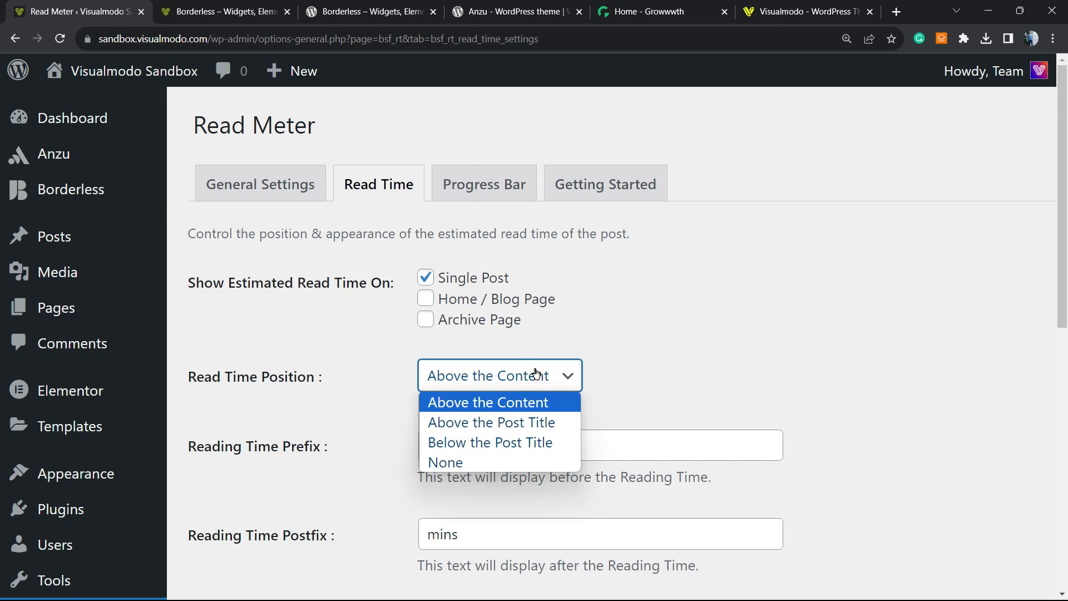
mouse_move(490, 442)
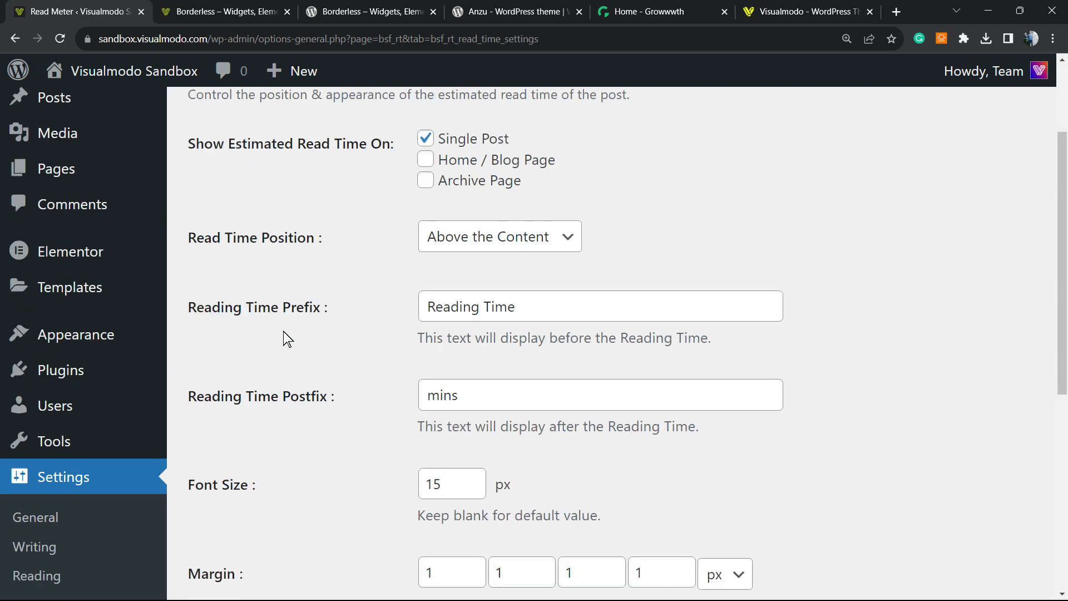
double_click(469, 305)
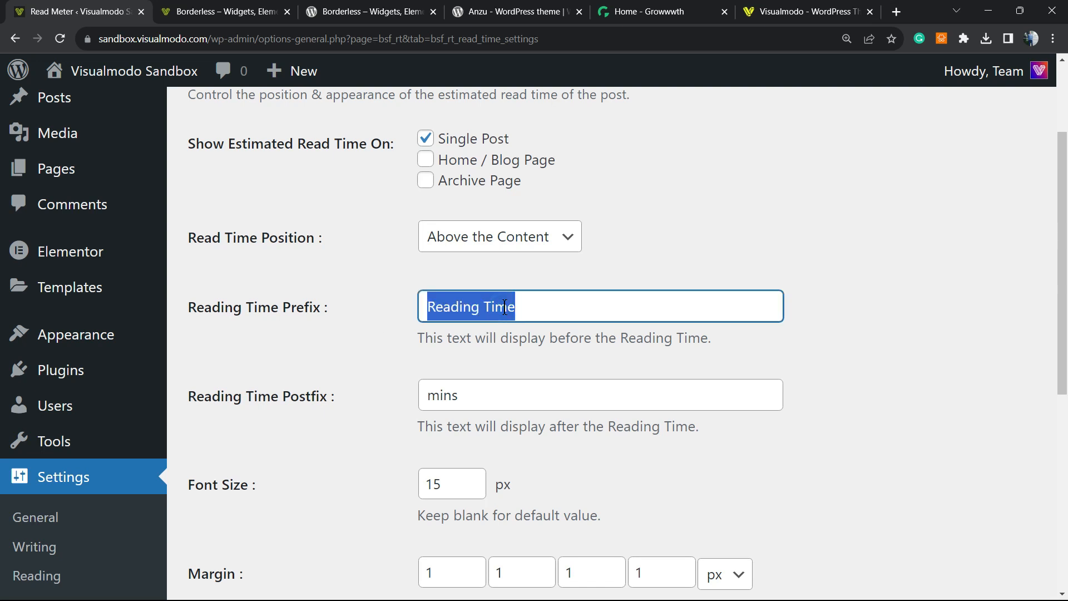
left_click(505, 305)
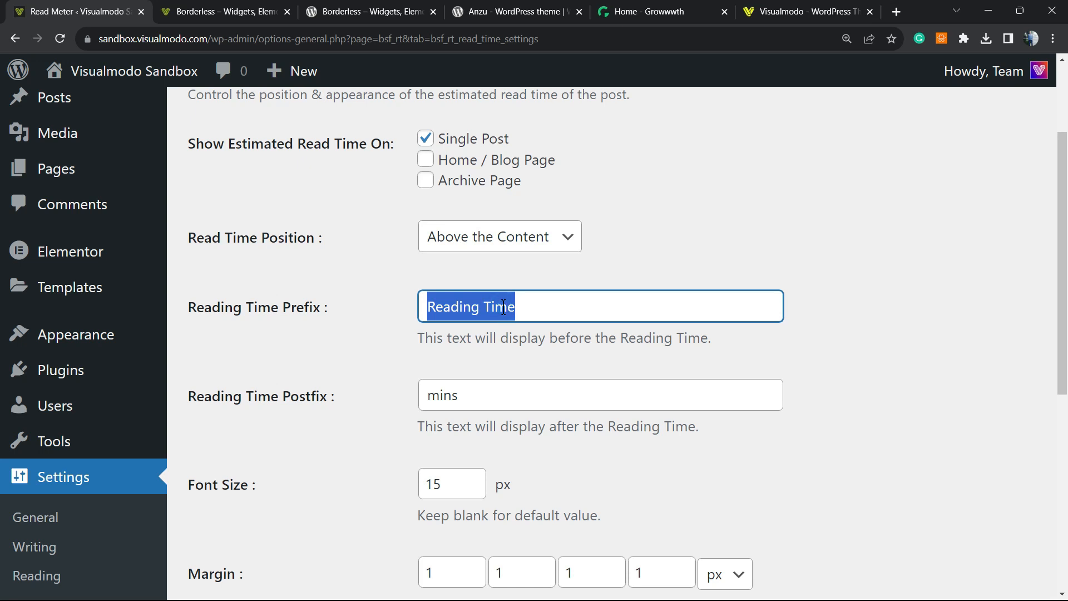
mouse_move(401, 411)
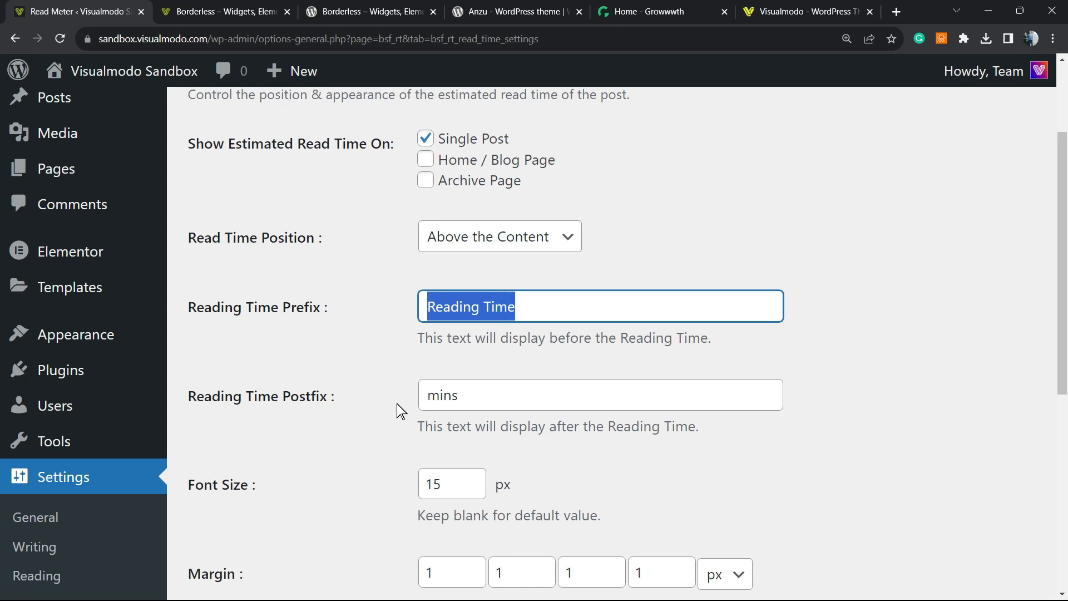
left_click(467, 394)
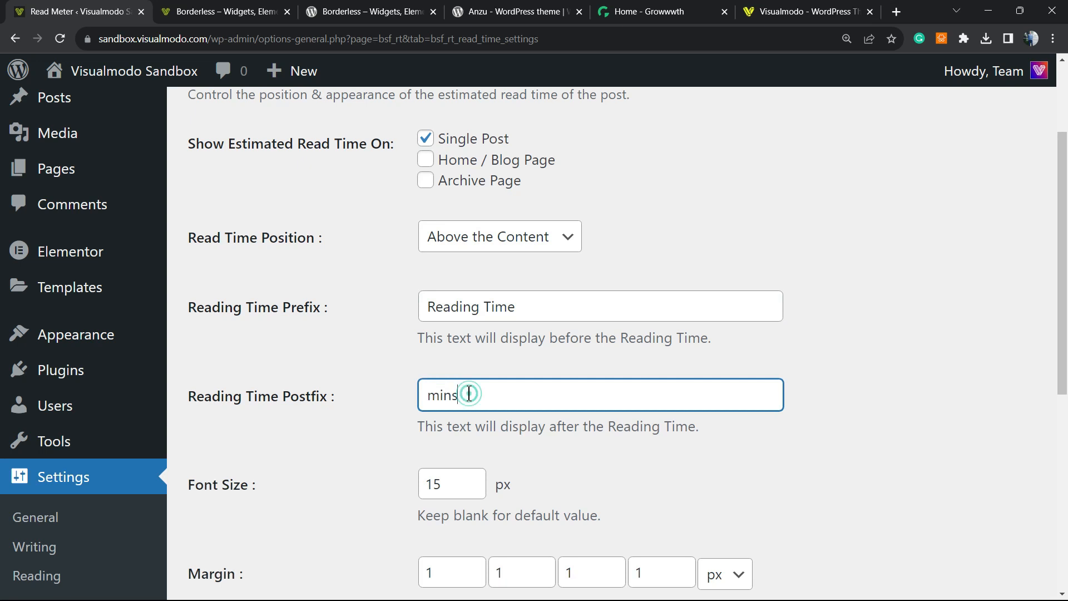
Raise the read time font size to 17 px.
scroll("down", 3)
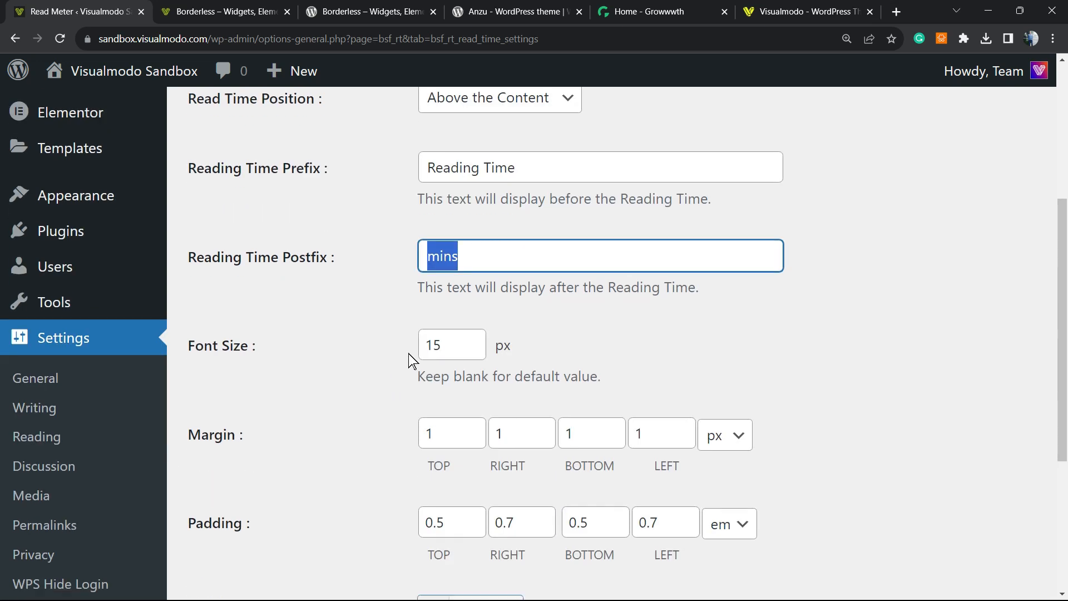
left_click(477, 340)
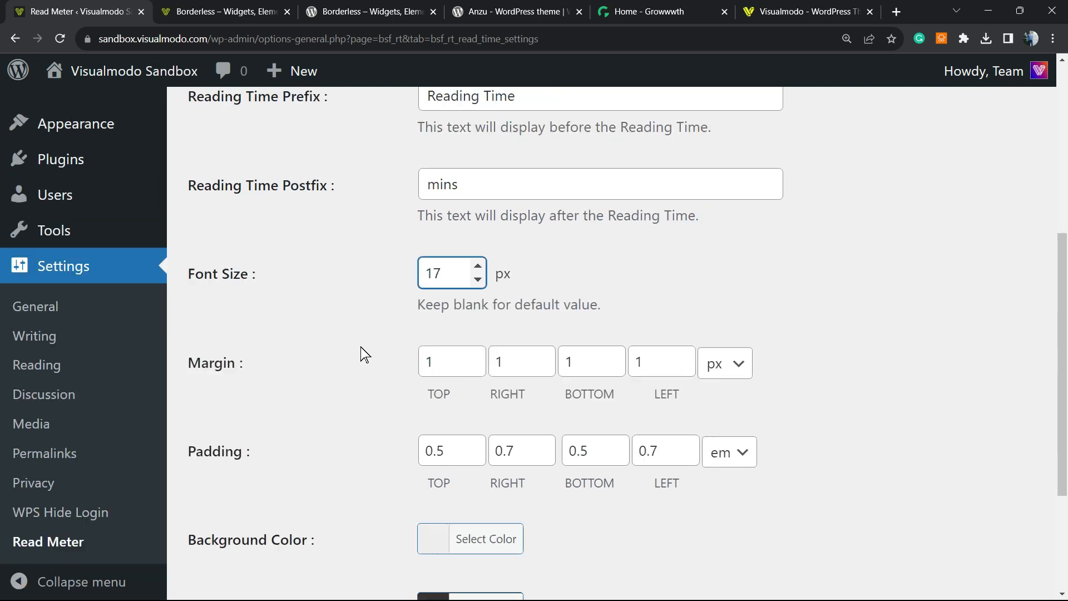
scroll("down", 3)
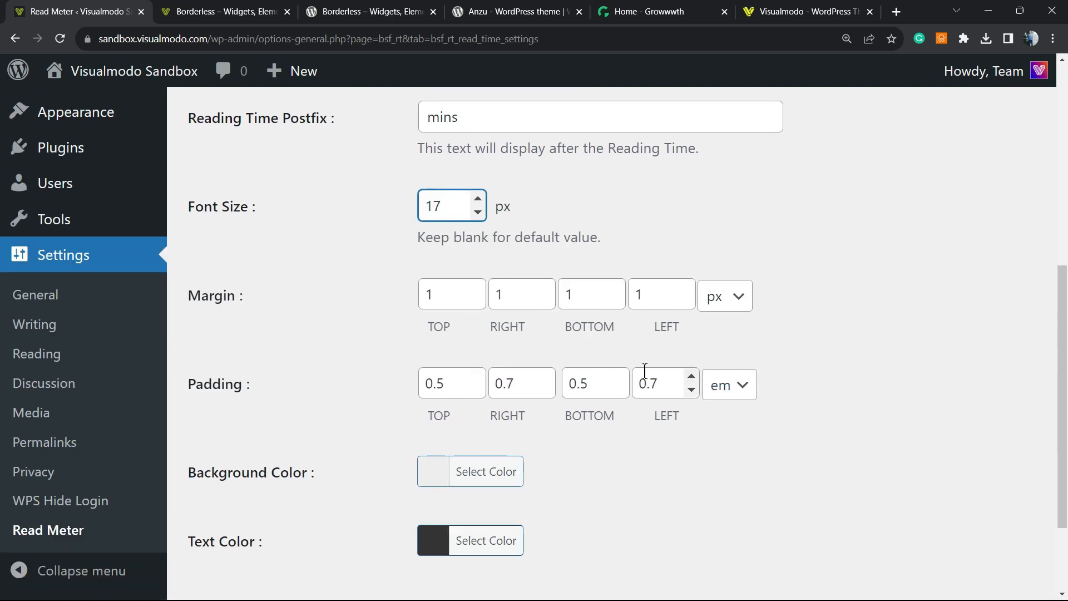
scroll("down", 3)
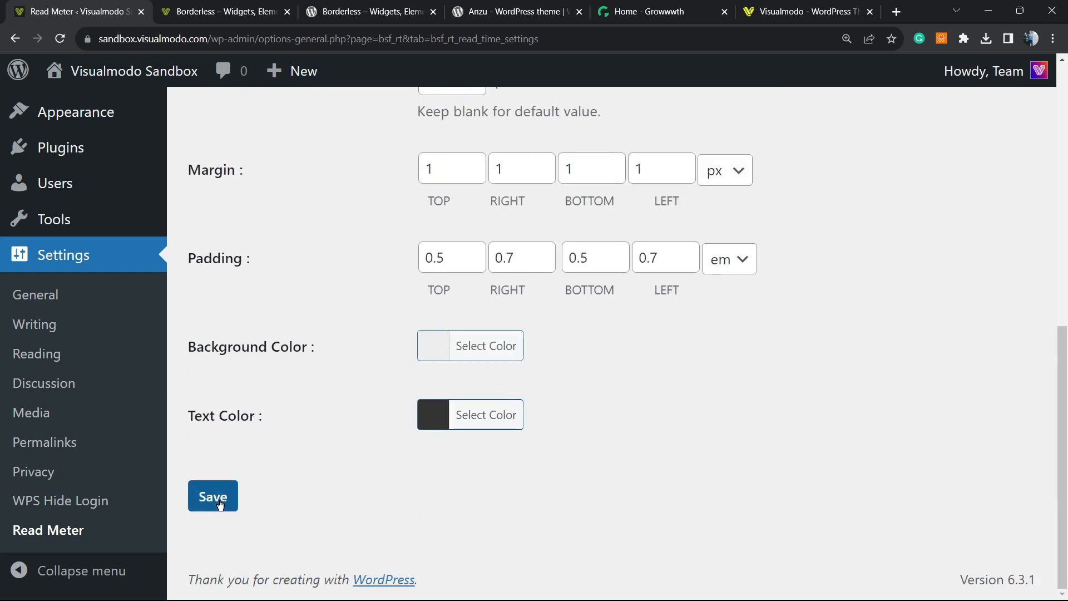
Save the read time settings, check the Progress Bar tab stays at None, and switch to the post.
left_click(212, 495)
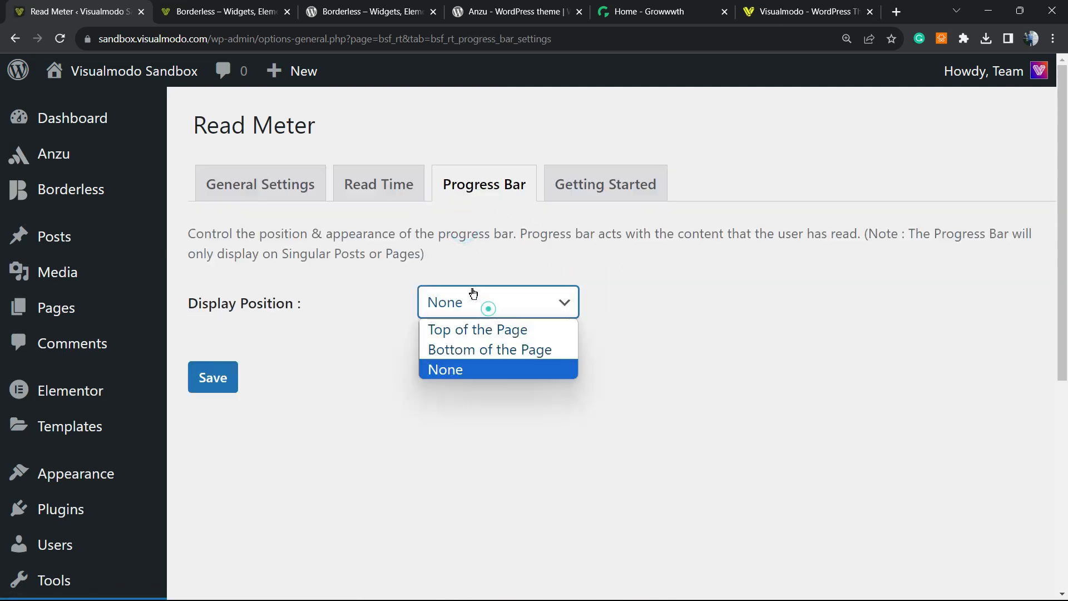
left_click(444, 369)
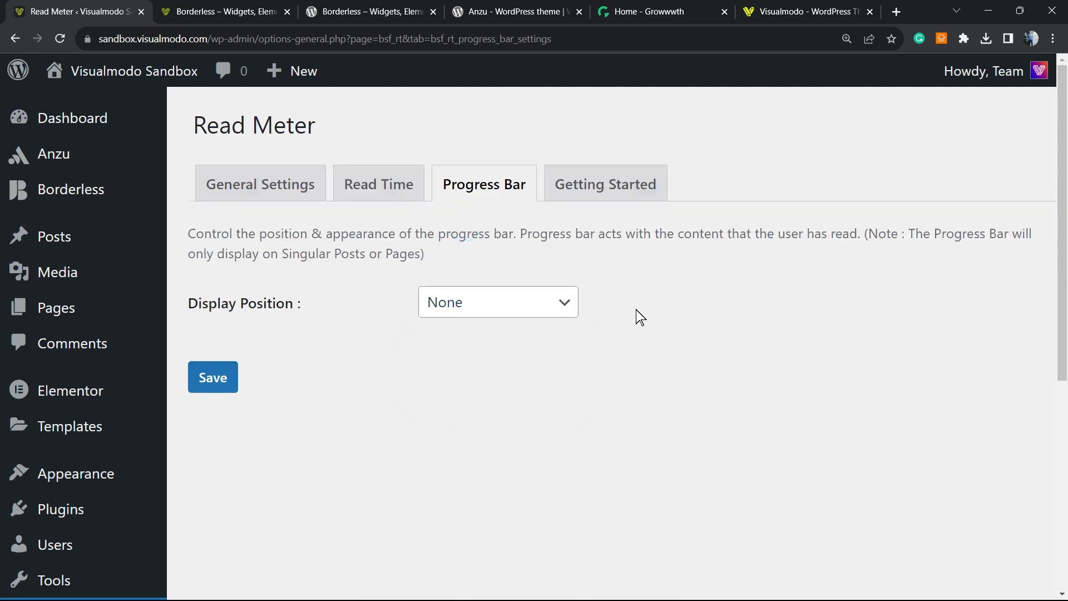
left_click(378, 184)
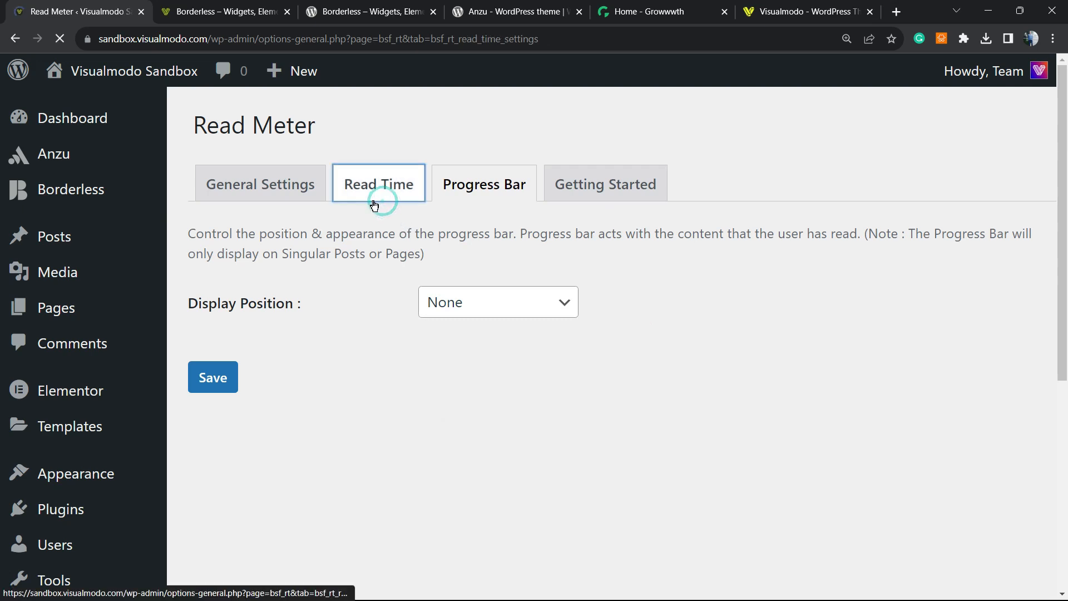
left_click(224, 12)
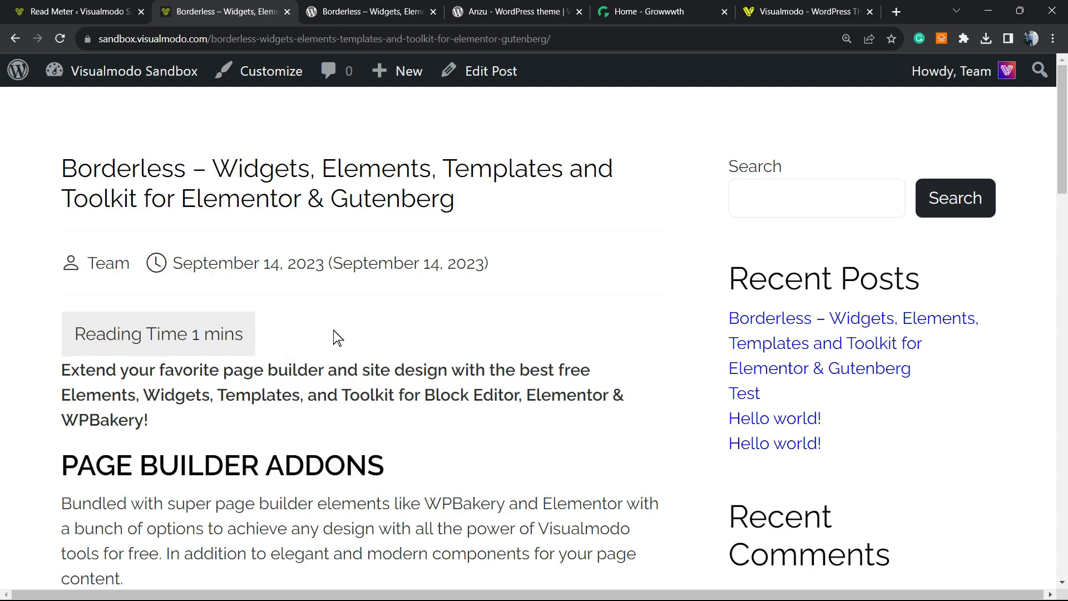
Check the post shows the 'Reading Time 1 mins' box, then return to Read Meter settings.
scroll("down", 3)
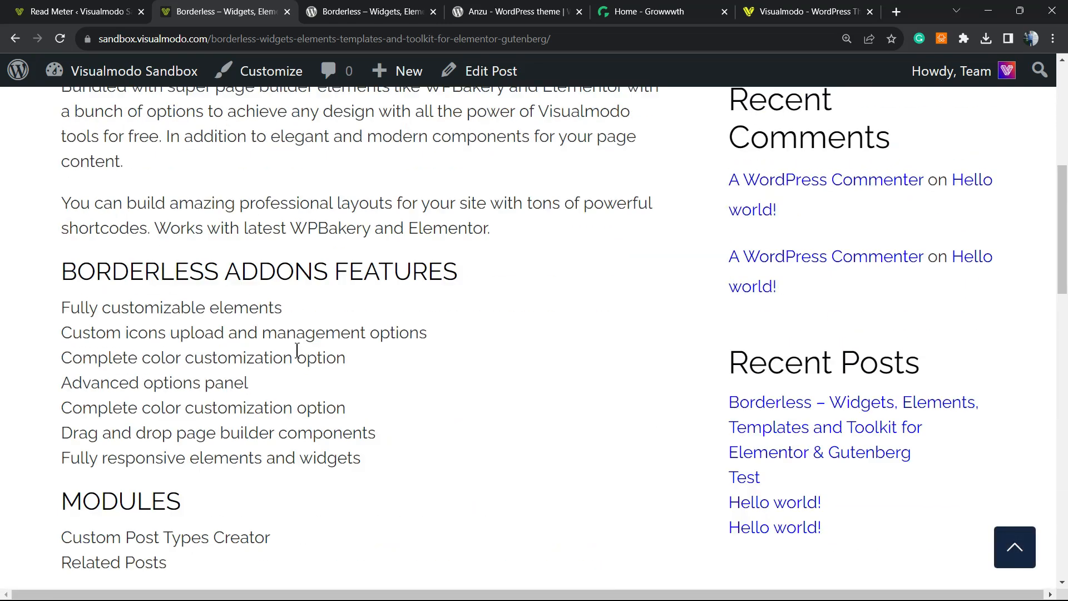
scroll("up", 3)
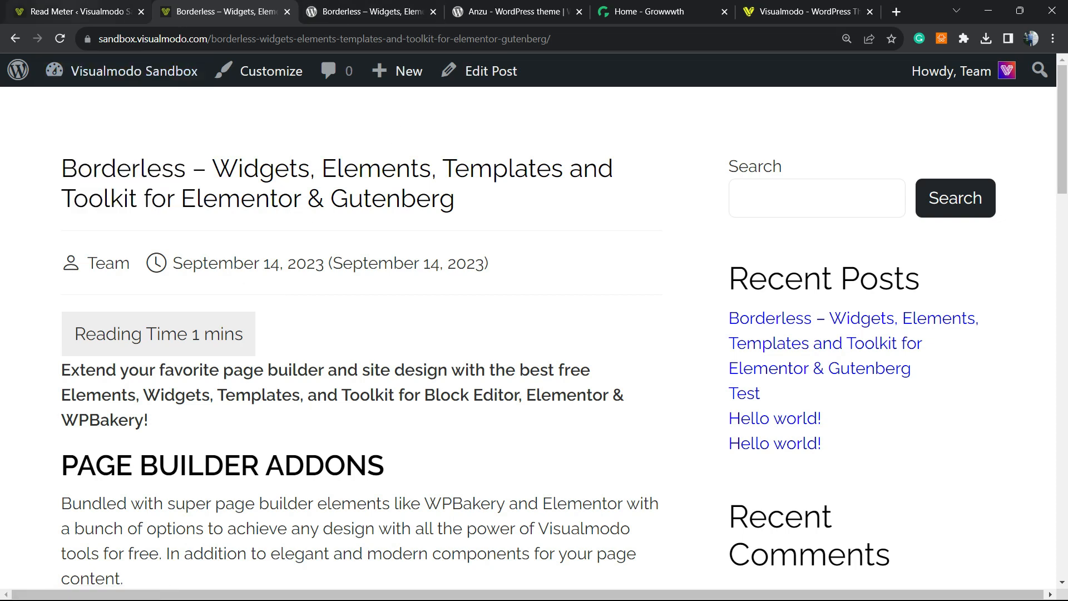
left_click(76, 11)
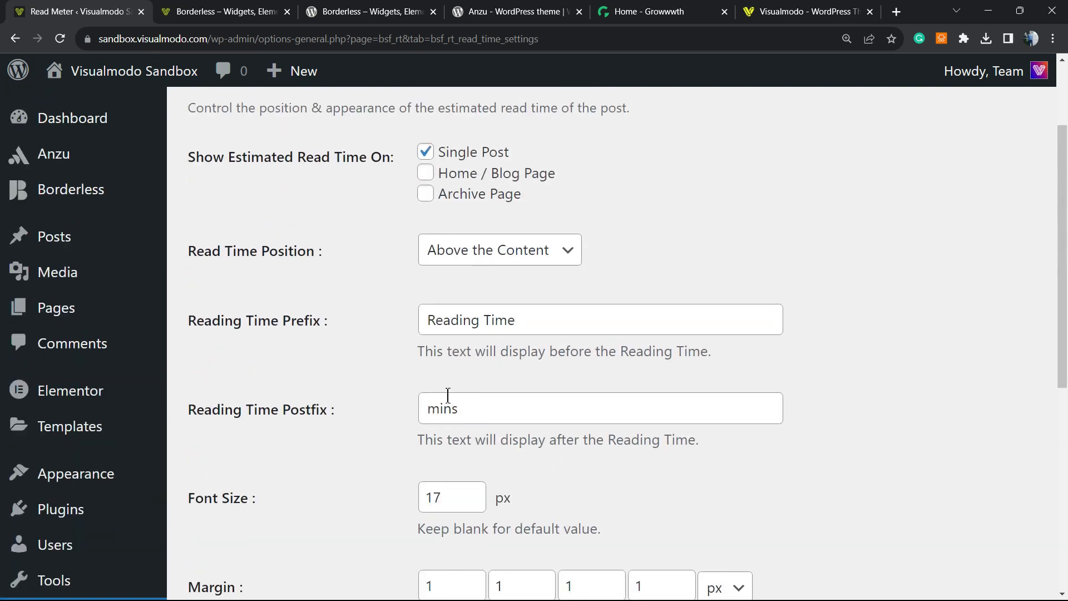
Review the Read Time settings and switch to the WordPress.org Borderless plugin page.
scroll("down", 3)
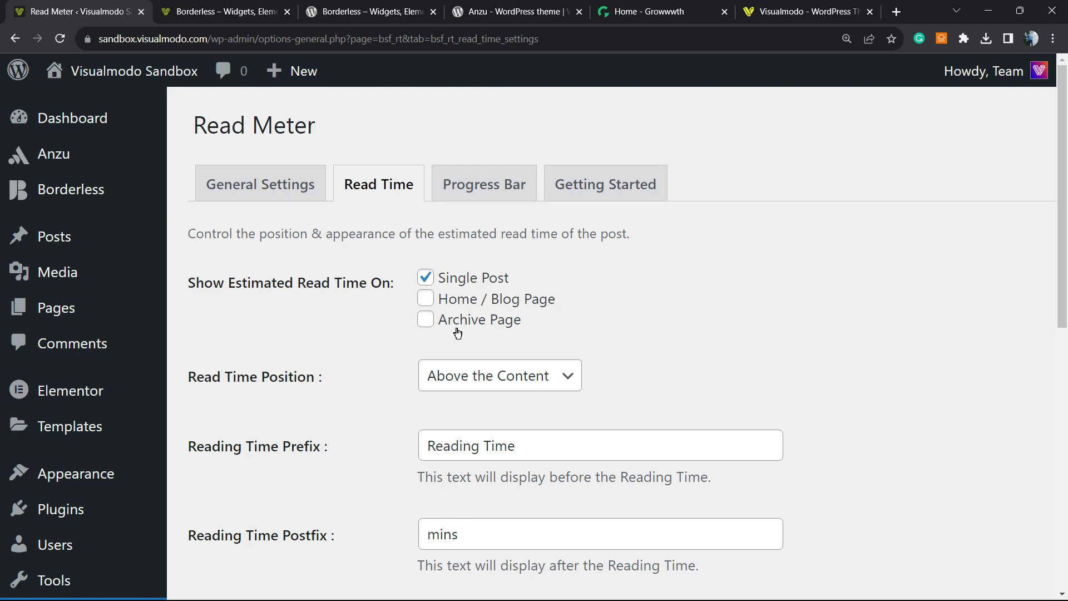
mouse_move(440, 322)
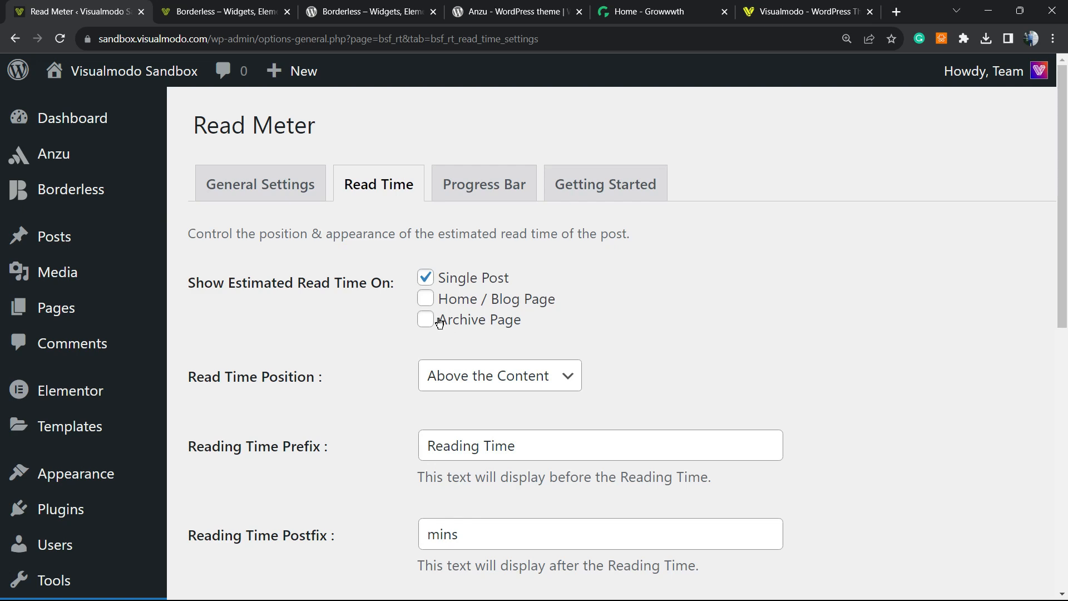
left_click(368, 12)
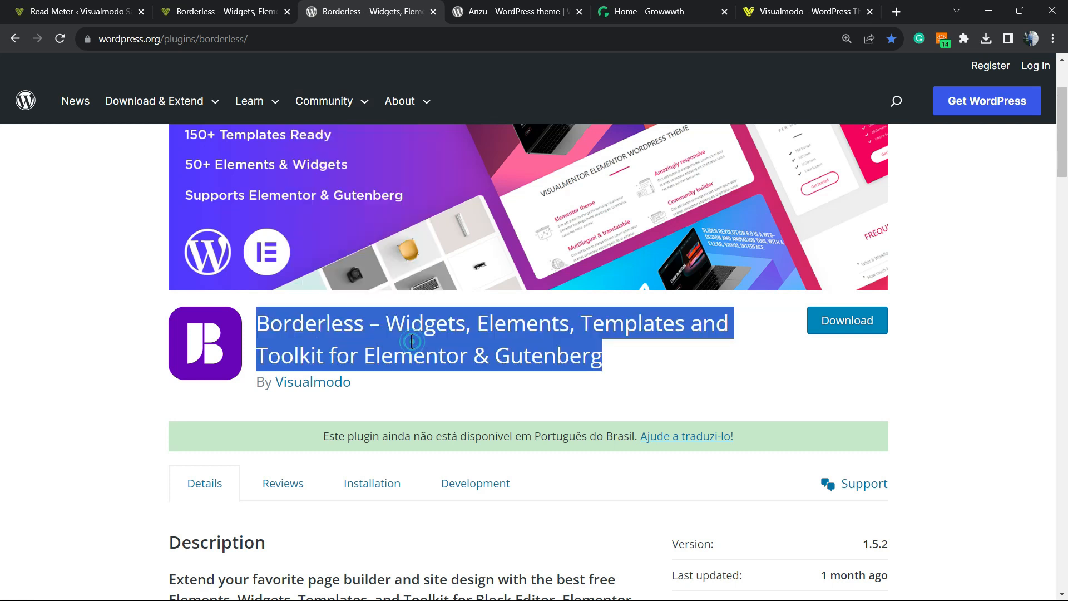
View the Anzu theme page, then switch to the Growwwth homepage.
left_click(514, 12)
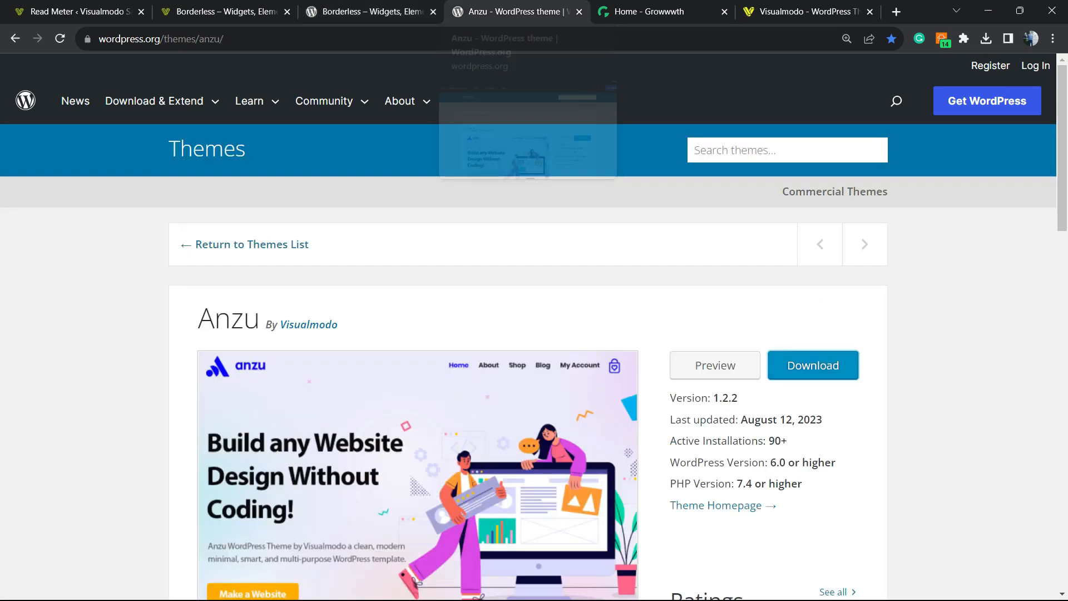
mouse_move(422, 308)
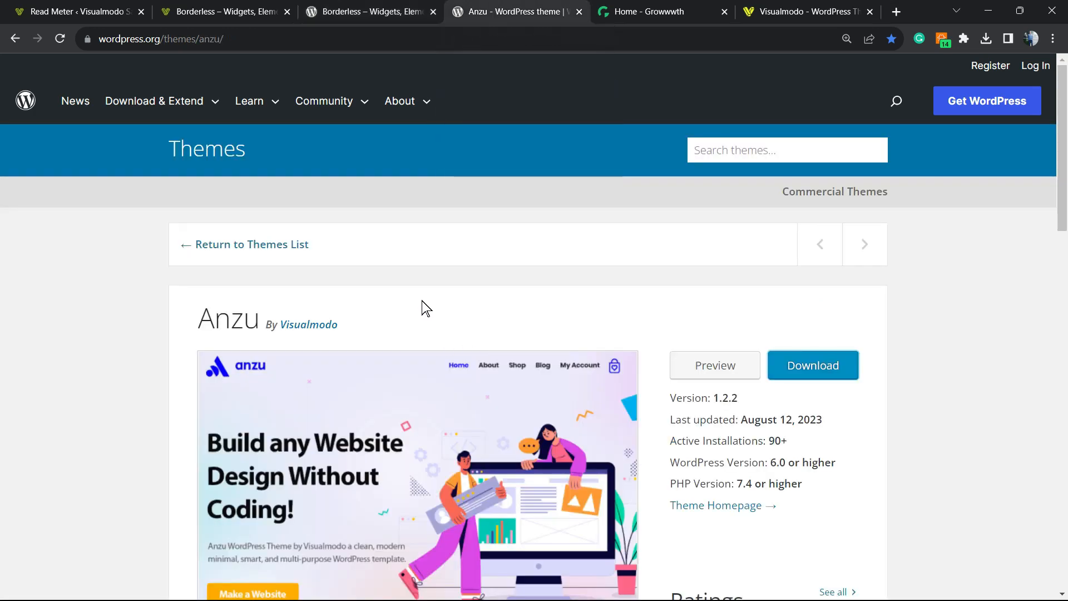
mouse_move(434, 317)
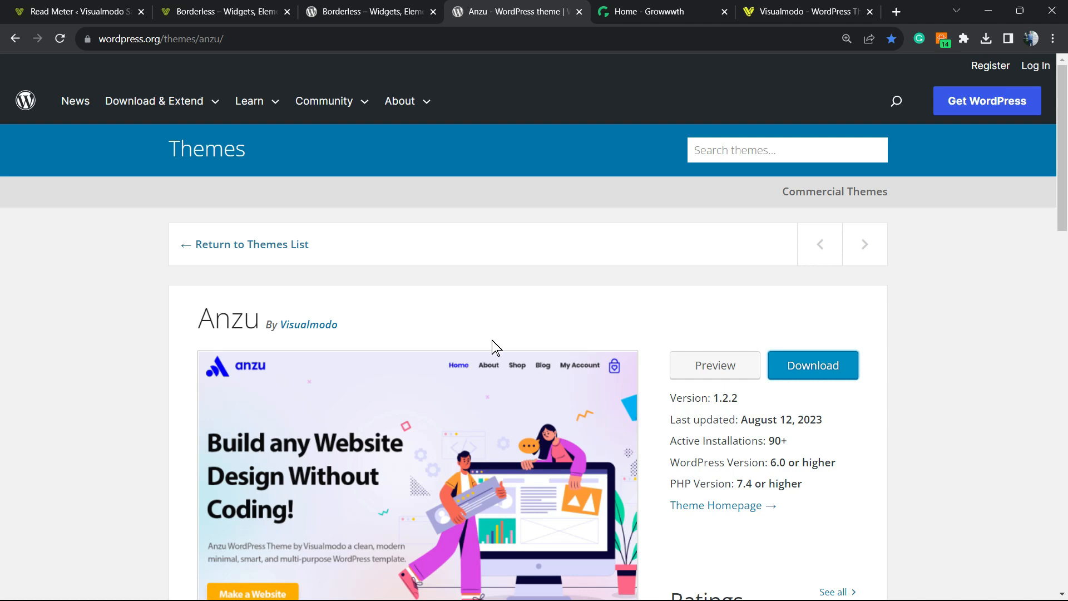
left_click(659, 12)
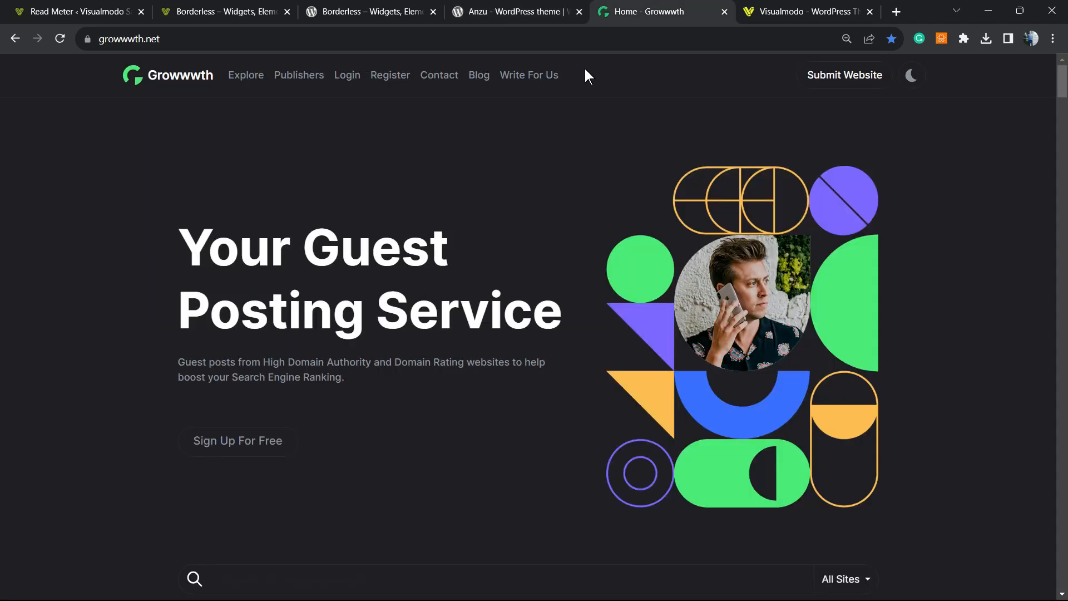
Scroll through Growwwth's directory of guest posting publisher cards.
scroll("down", 3)
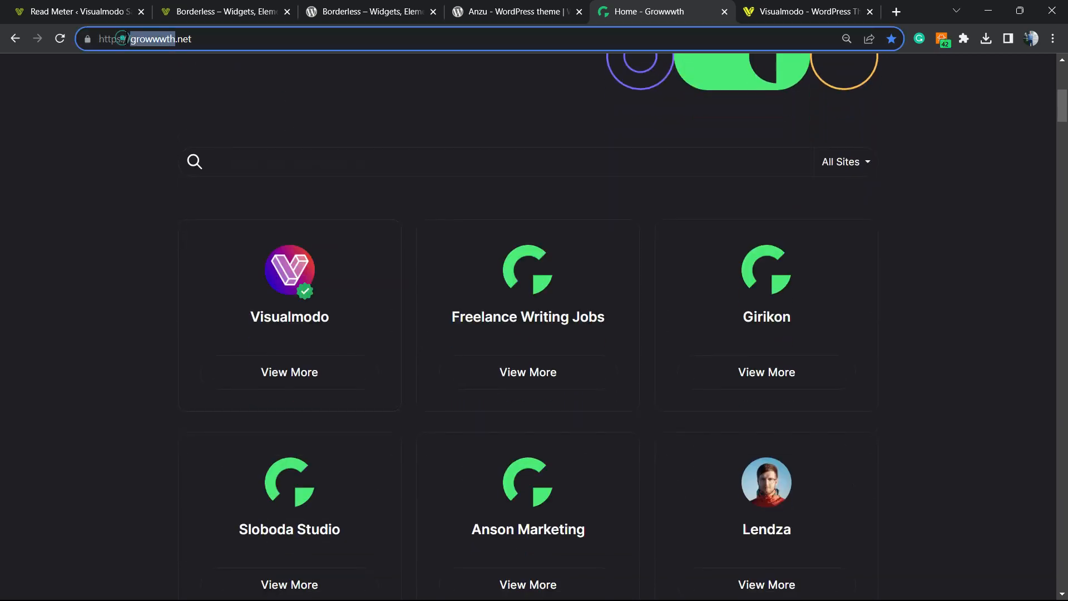
scroll("down", 3)
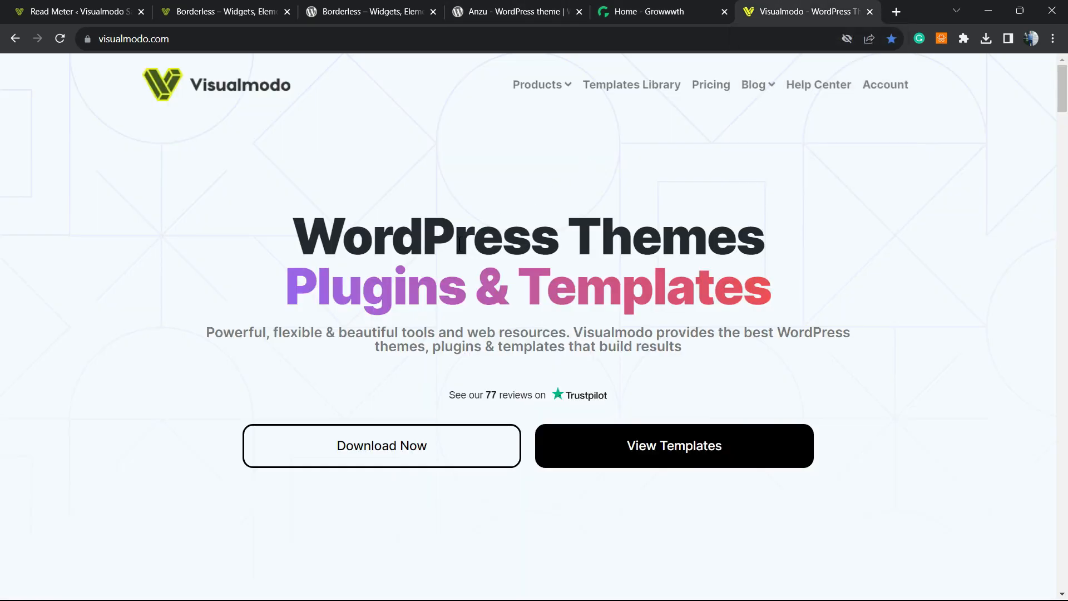
mouse_move(632, 85)
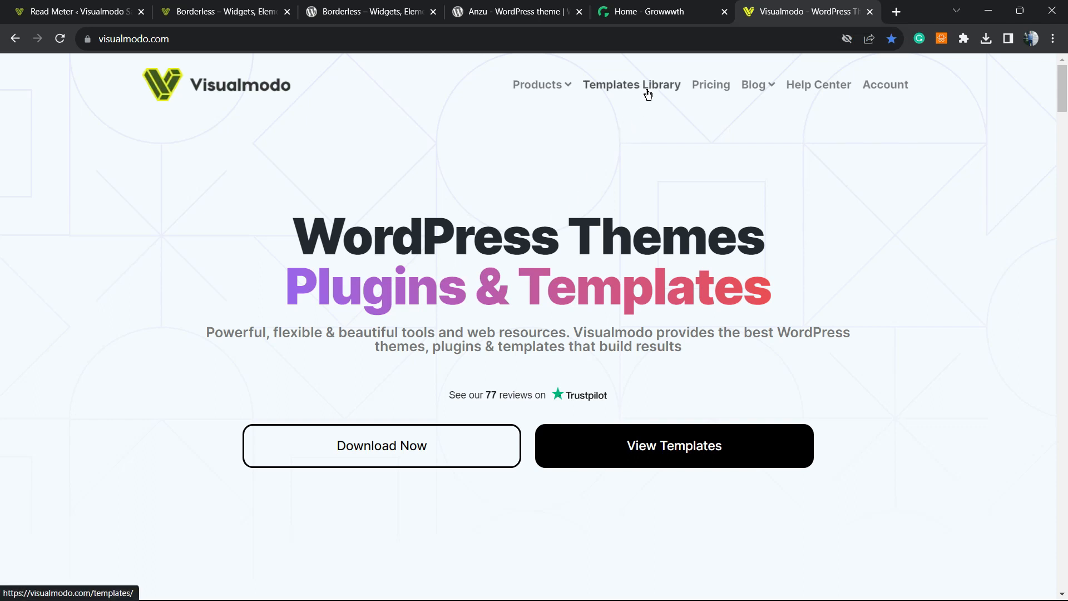
Browse the Visualmodo Templates Library, scrolling past templates like Mechanic, Spa, Hotel, Psychology and Conference.
left_click(631, 84)
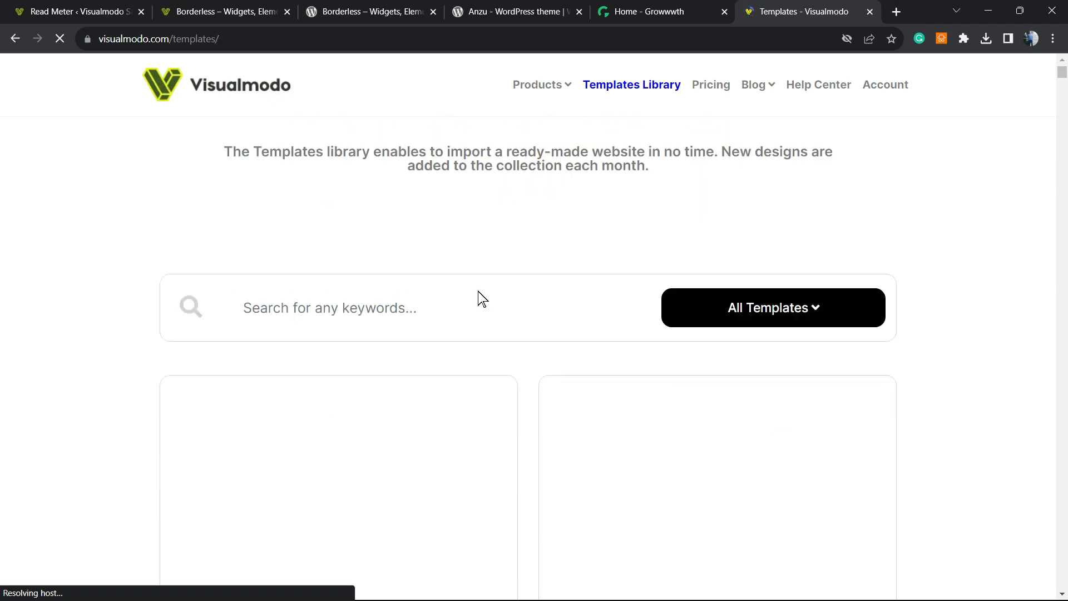
scroll("down", 3)
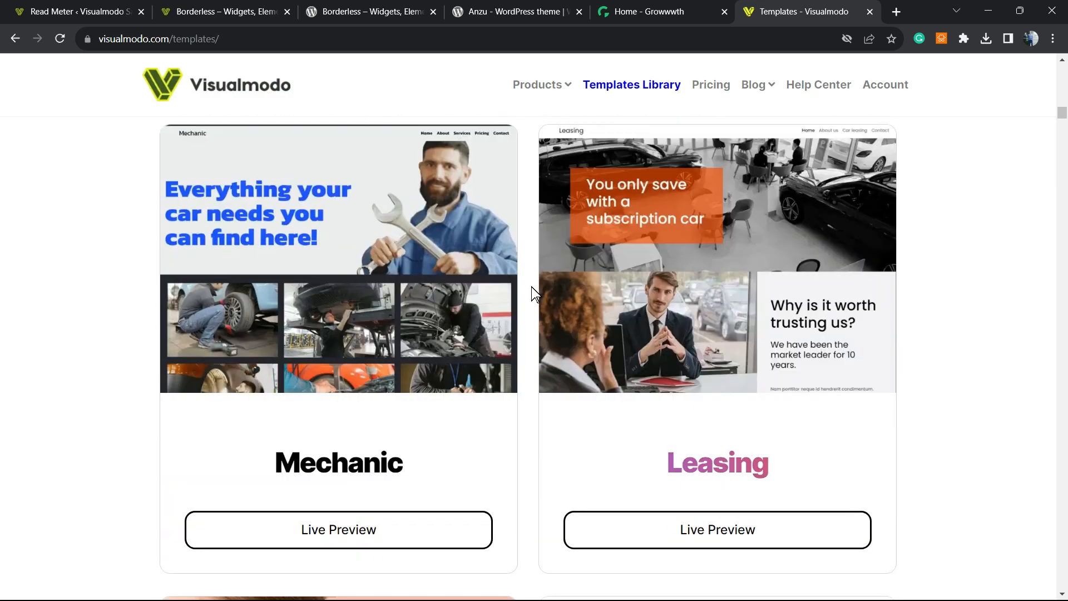
scroll("down", 3)
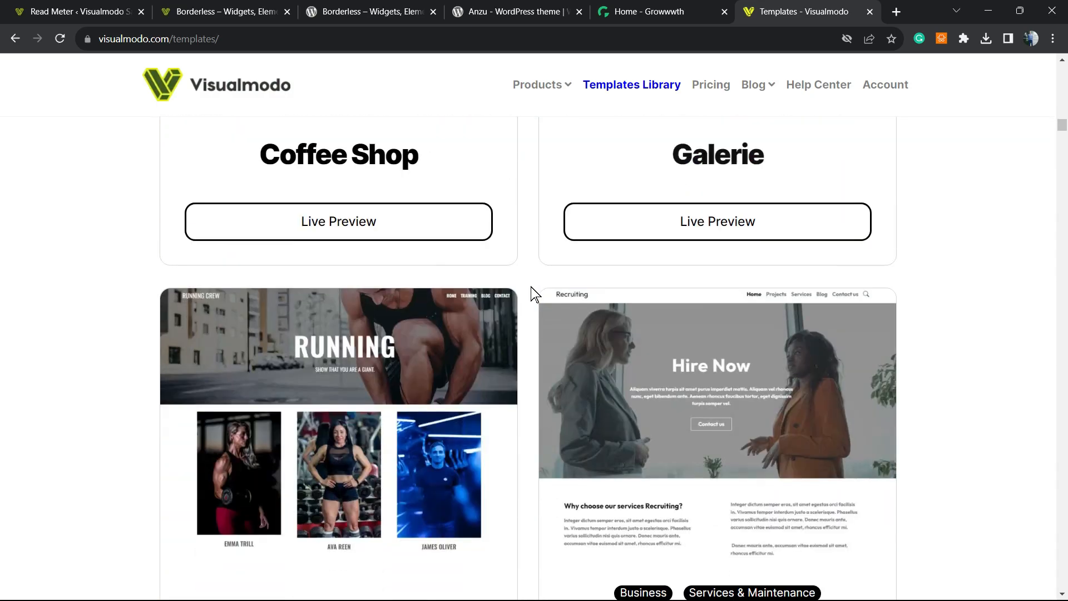
scroll("down", 3)
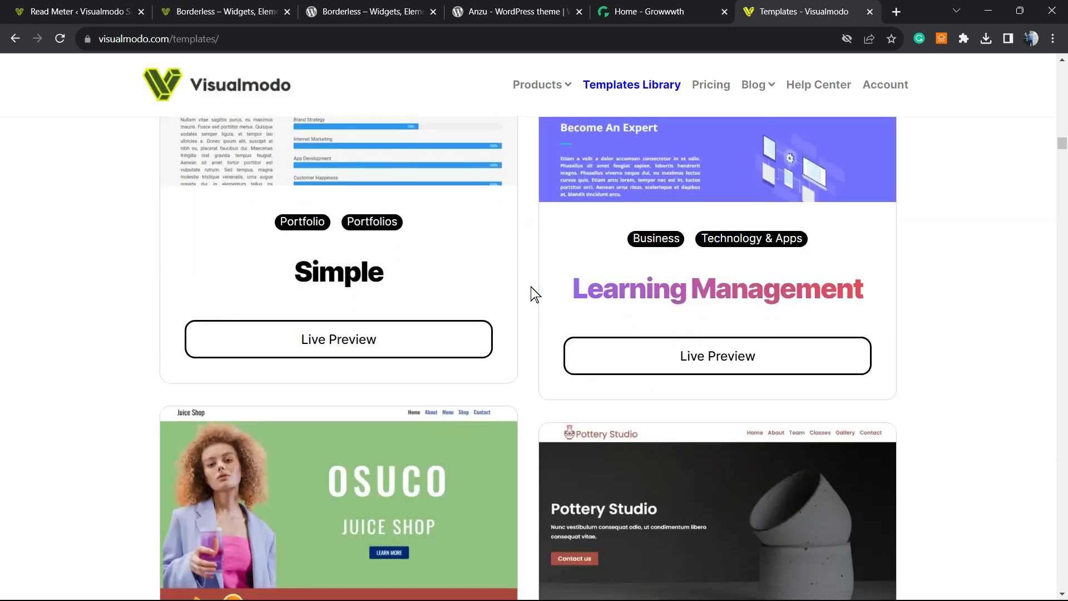
scroll("down", 3)
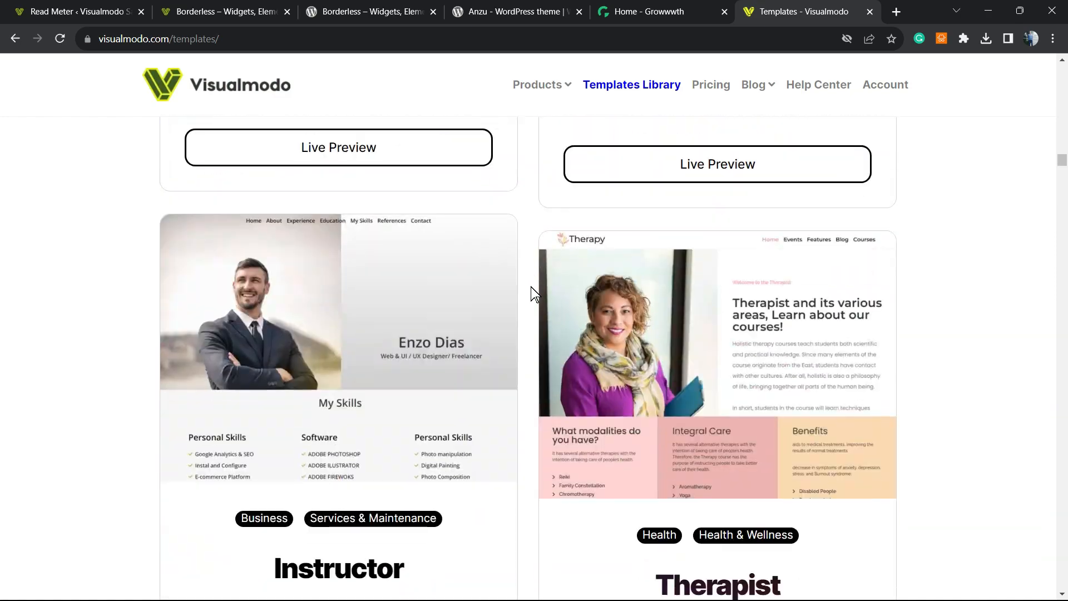
scroll("down", 3)
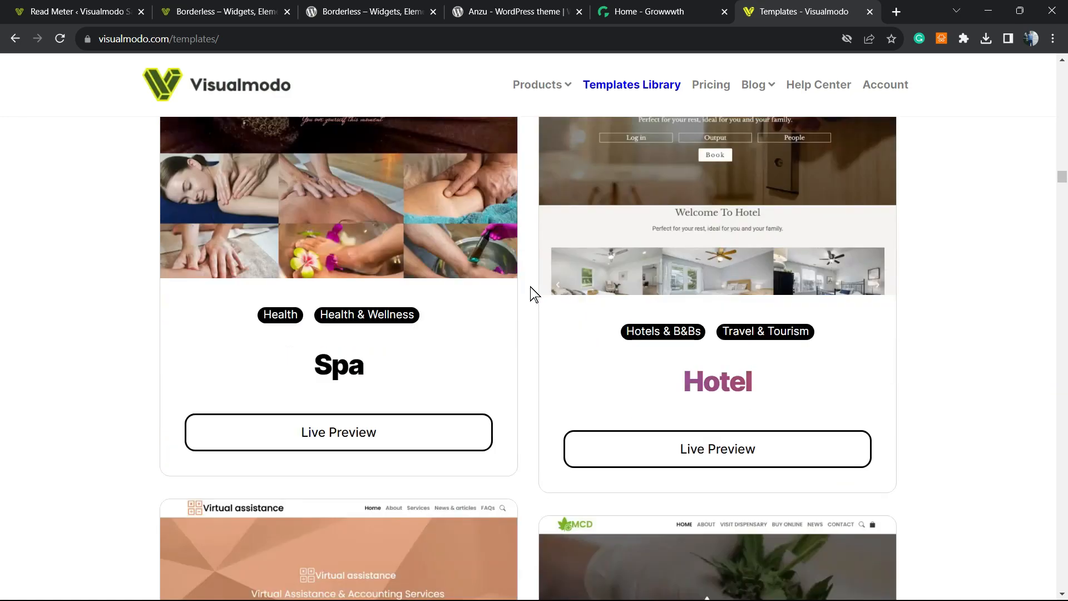
scroll("down", 3)
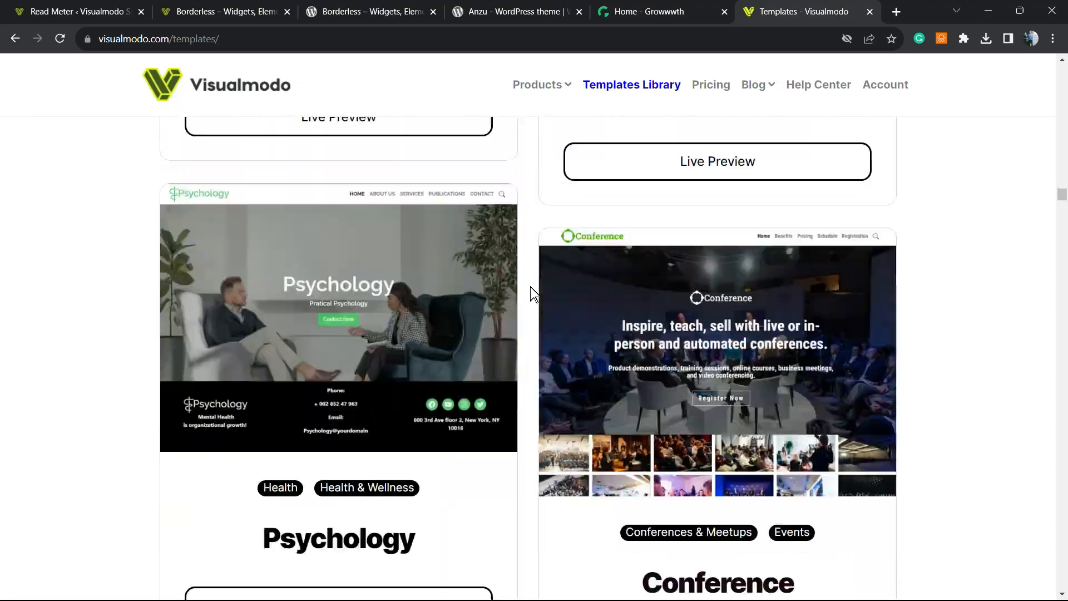